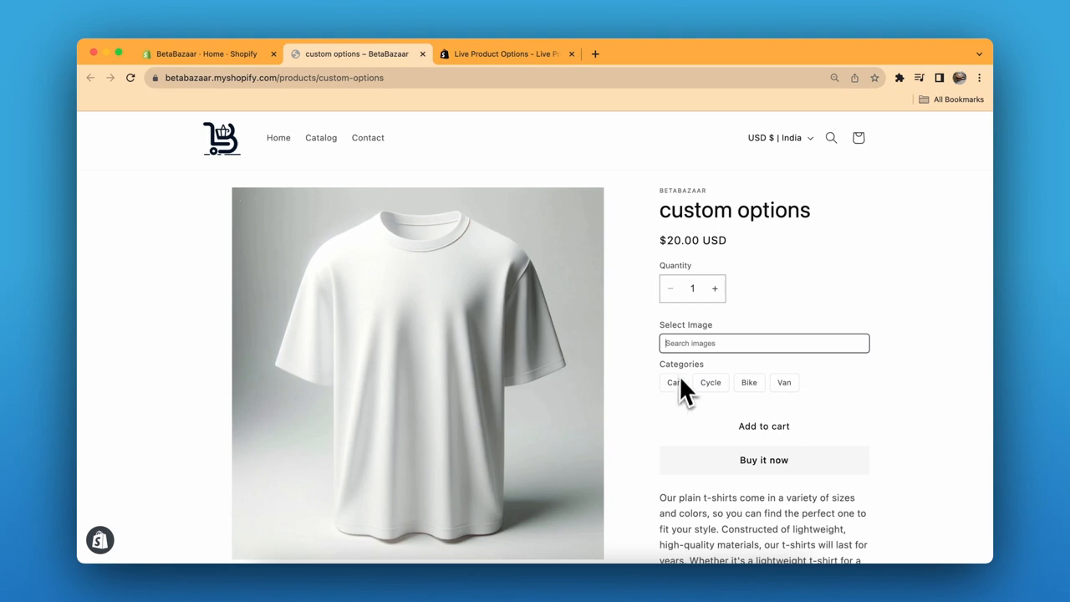
Browse the Cycle and Van categories and pick a van image, including one from the search results.
{"action": "left_click", "coordinate": [711, 381]}
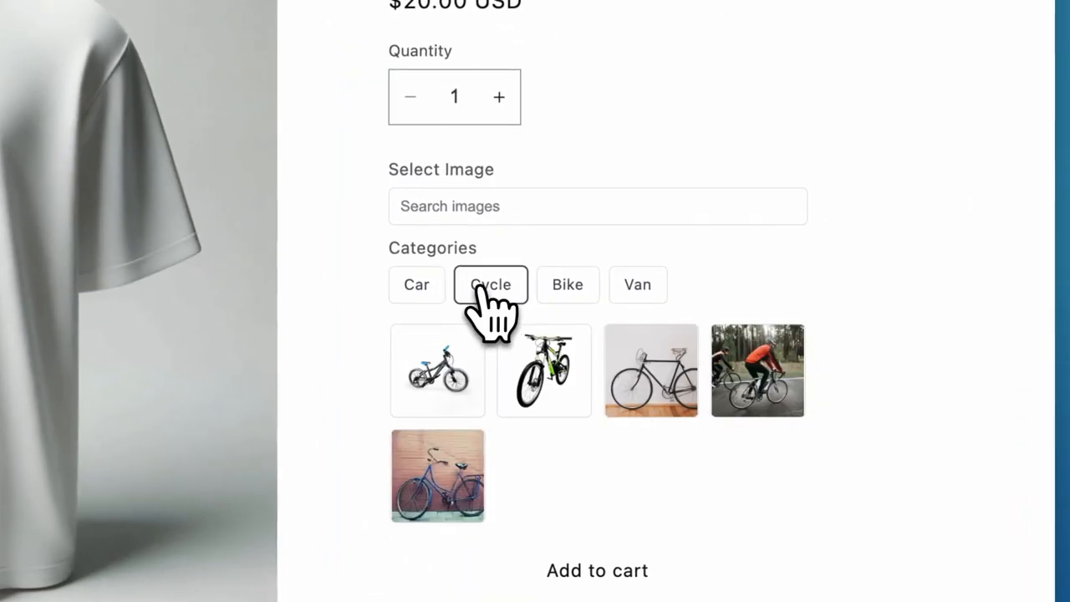
{"action": "left_click", "coordinate": [637, 284]}
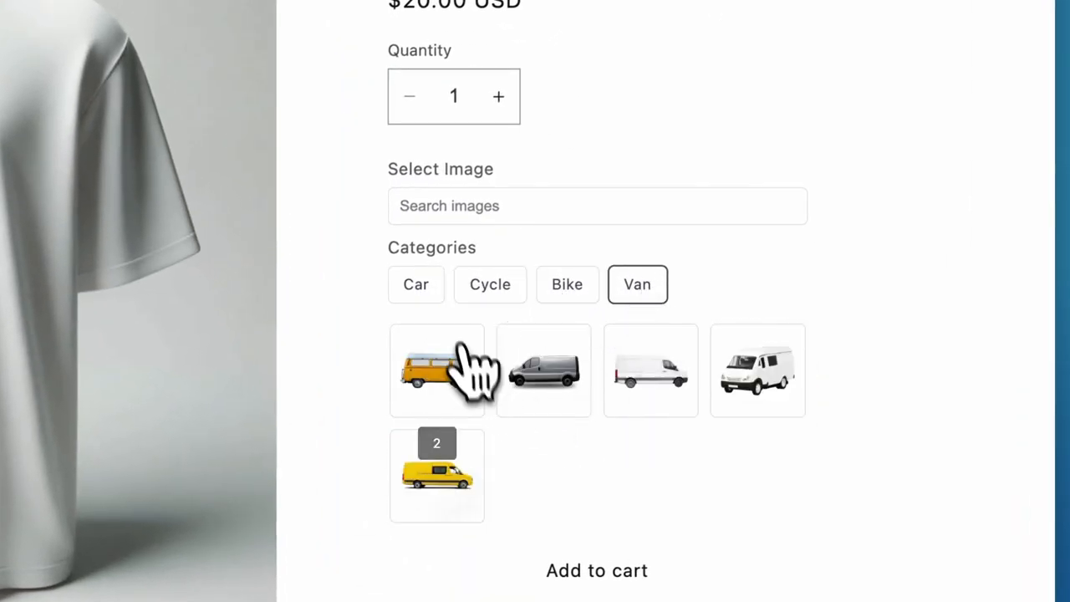
{"action": "left_click", "coordinate": [415, 285]}
{"action": "type", "text": "2"}
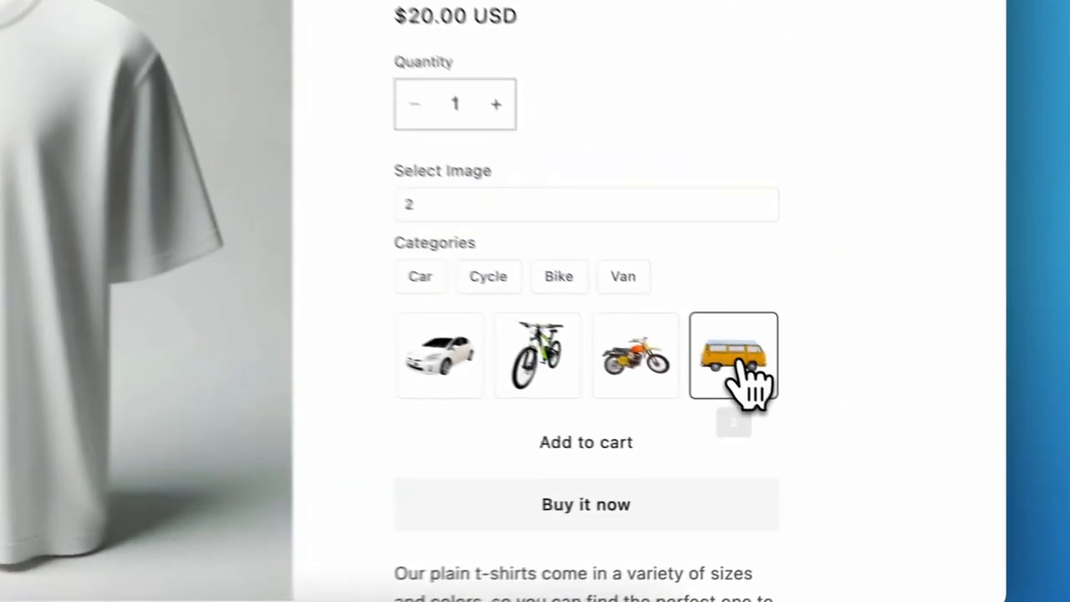
{"action": "left_click", "coordinate": [558, 276]}
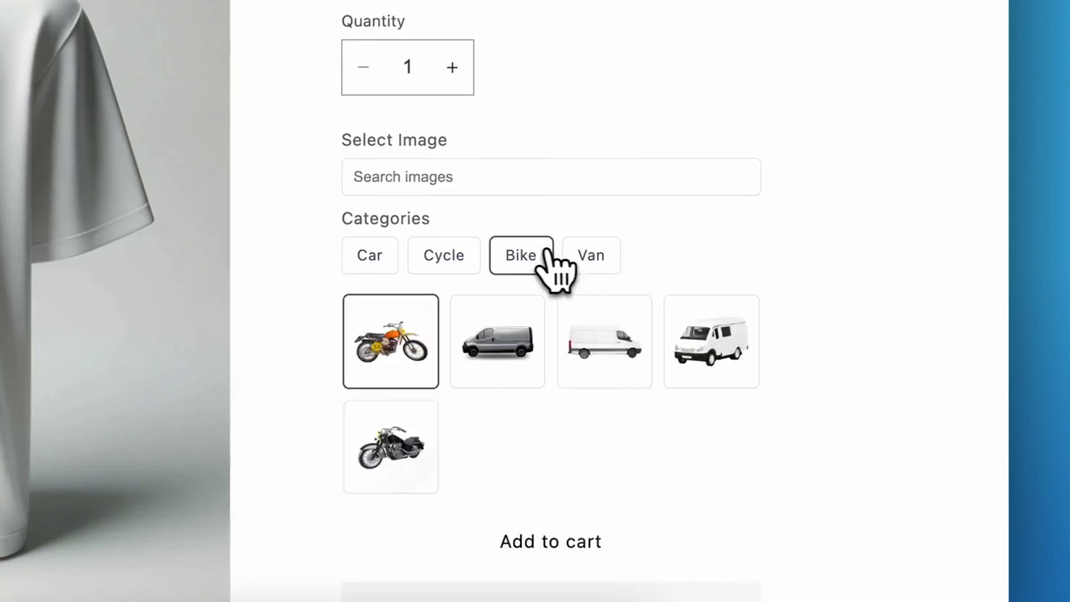
Browse the Bike category, then return to the Car category's images.
{"action": "left_click", "coordinate": [370, 254]}
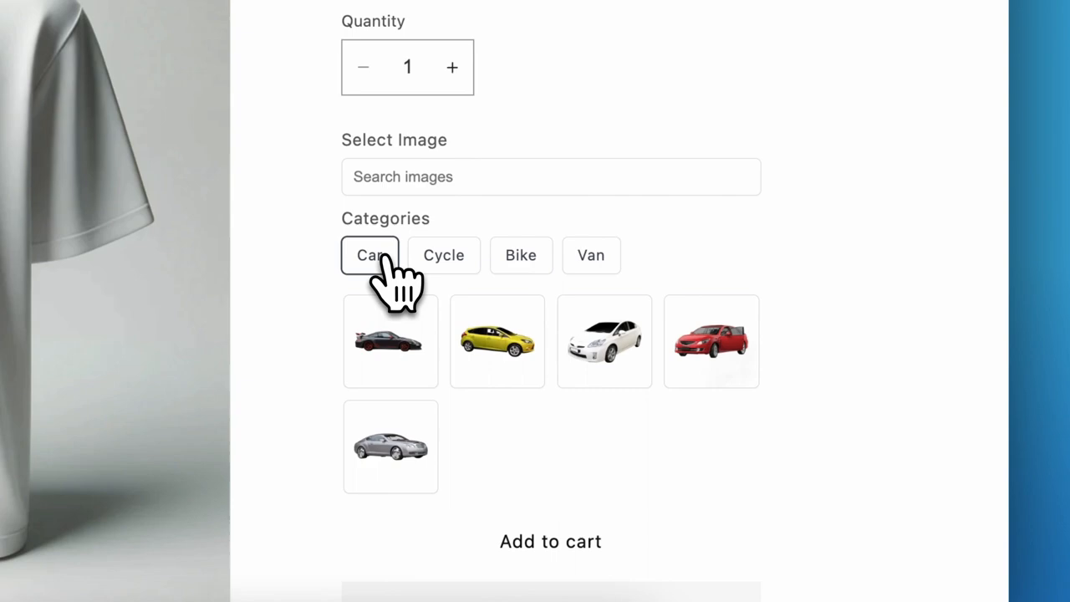
{"action": "left_click", "coordinate": [669, 71]}
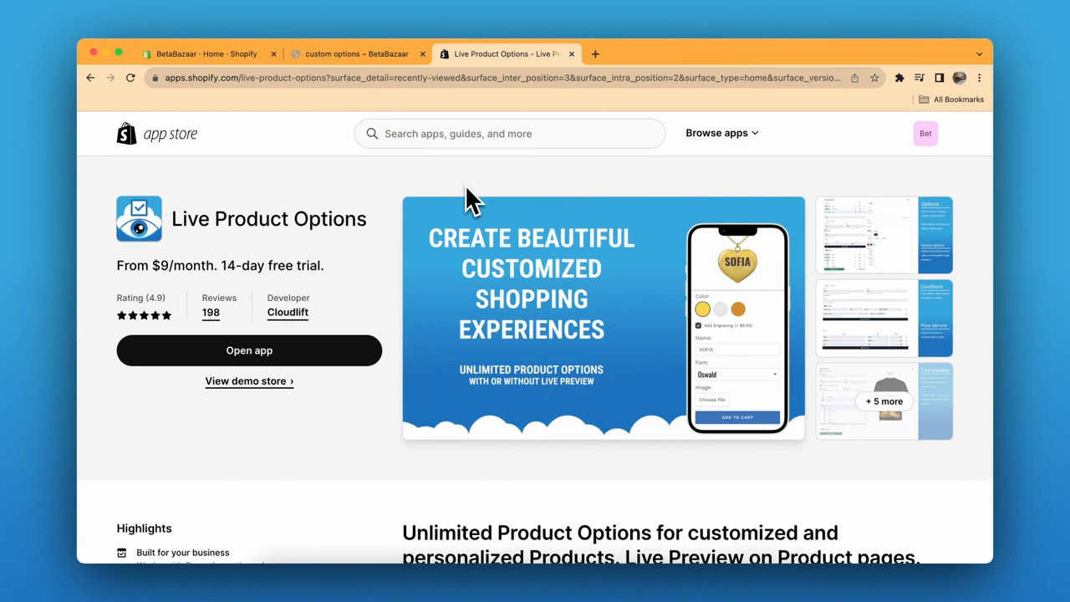
{"action": "mouse_move", "coordinate": [219, 170]}
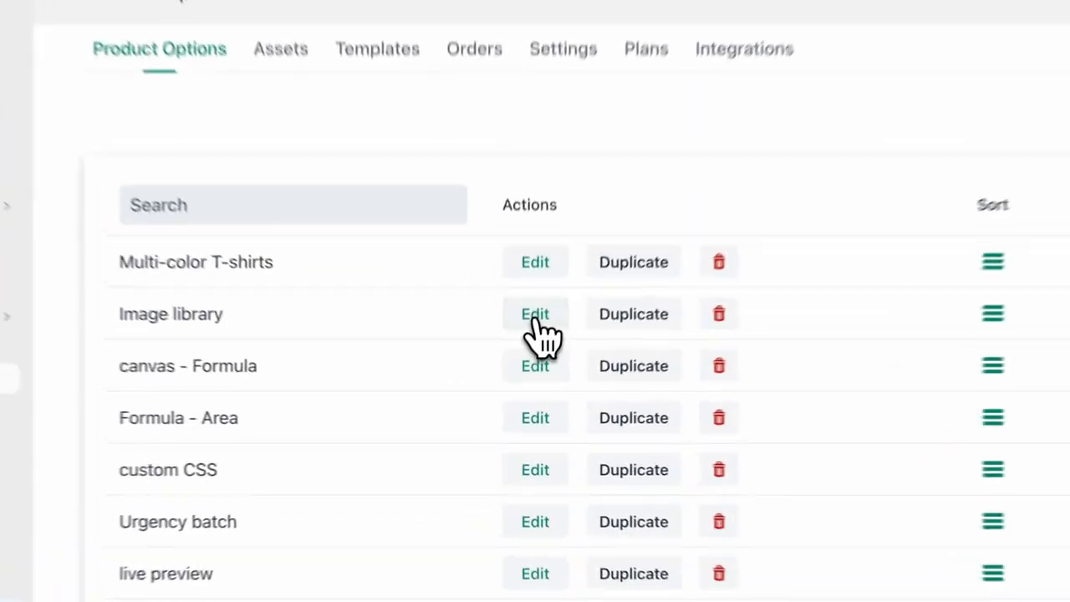
Edit the Image library option set and expand its Select Image option with the Image library type.
{"action": "left_click", "coordinate": [534, 314]}
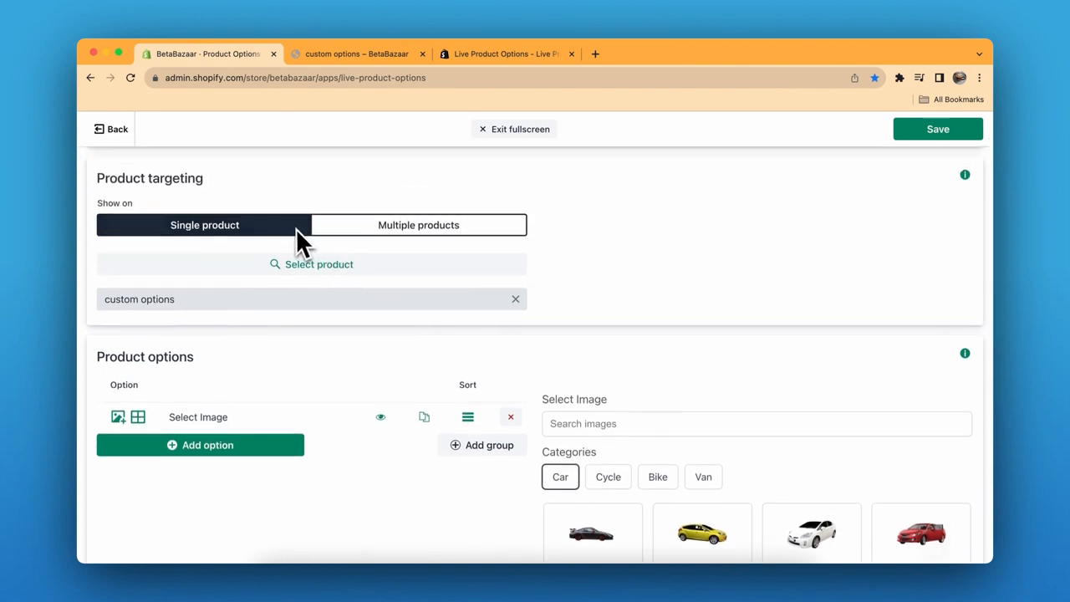
{"action": "scroll", "scroll_direction": "down", "scroll_amount": 3}
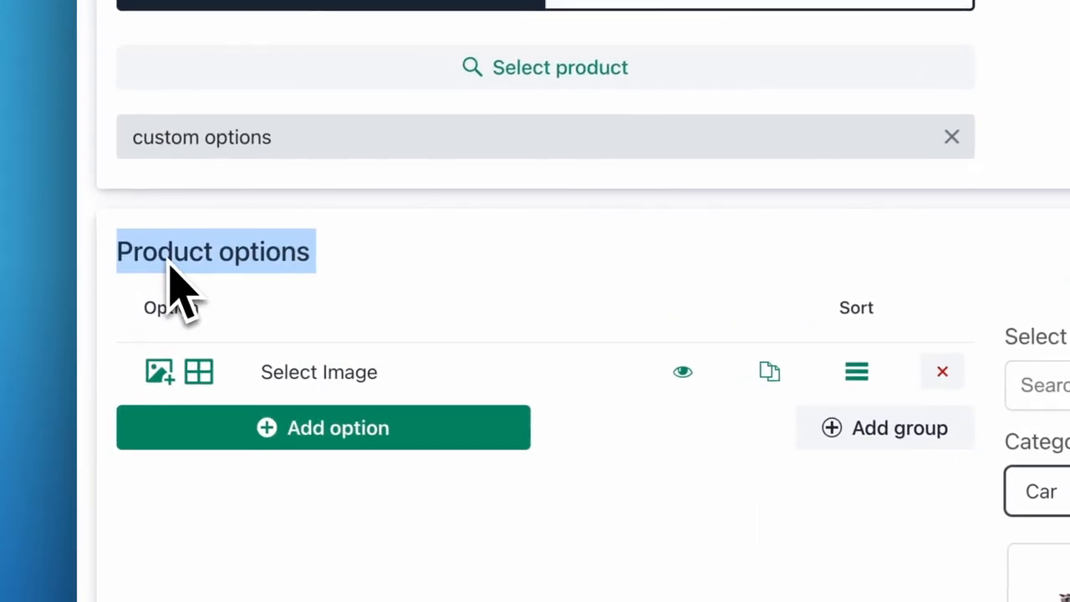
{"action": "left_click", "coordinate": [318, 371]}
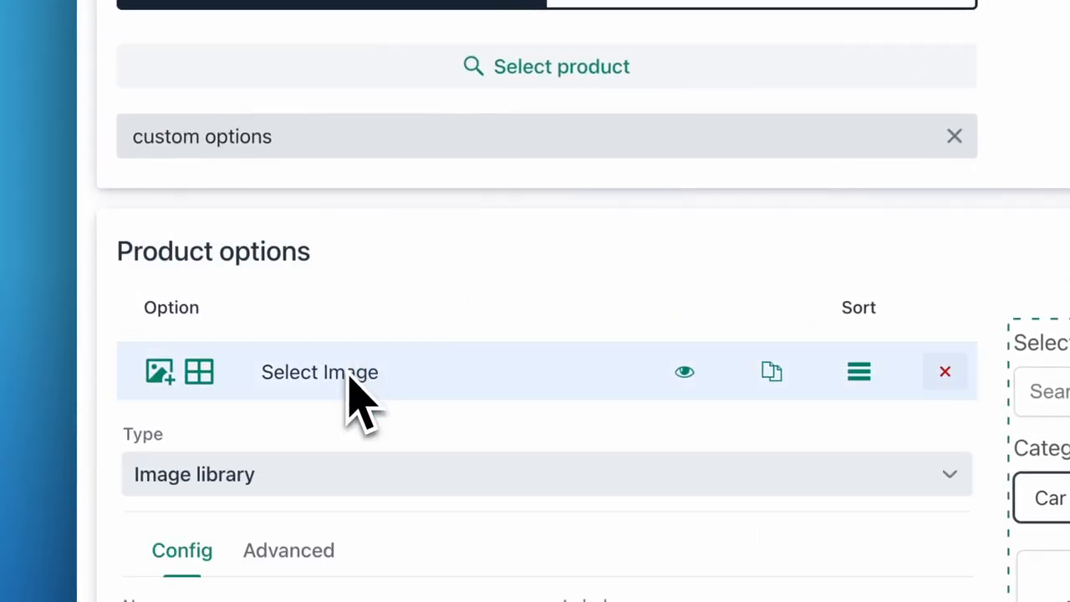
{"action": "left_click", "coordinate": [547, 475]}
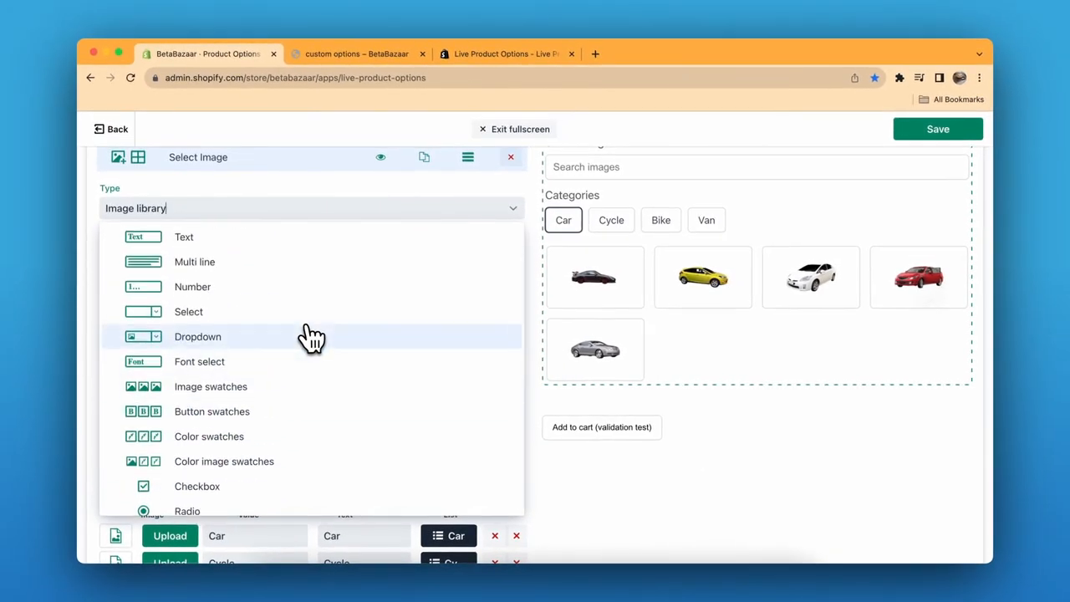
{"action": "mouse_move", "coordinate": [315, 401]}
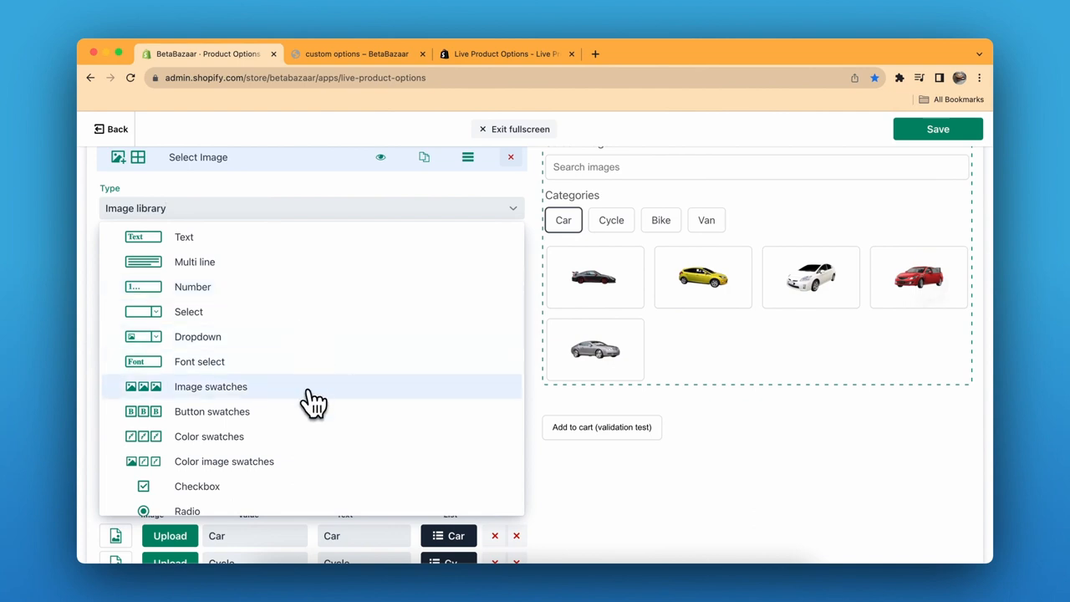
{"action": "scroll", "scroll_direction": "down", "scroll_amount": 3}
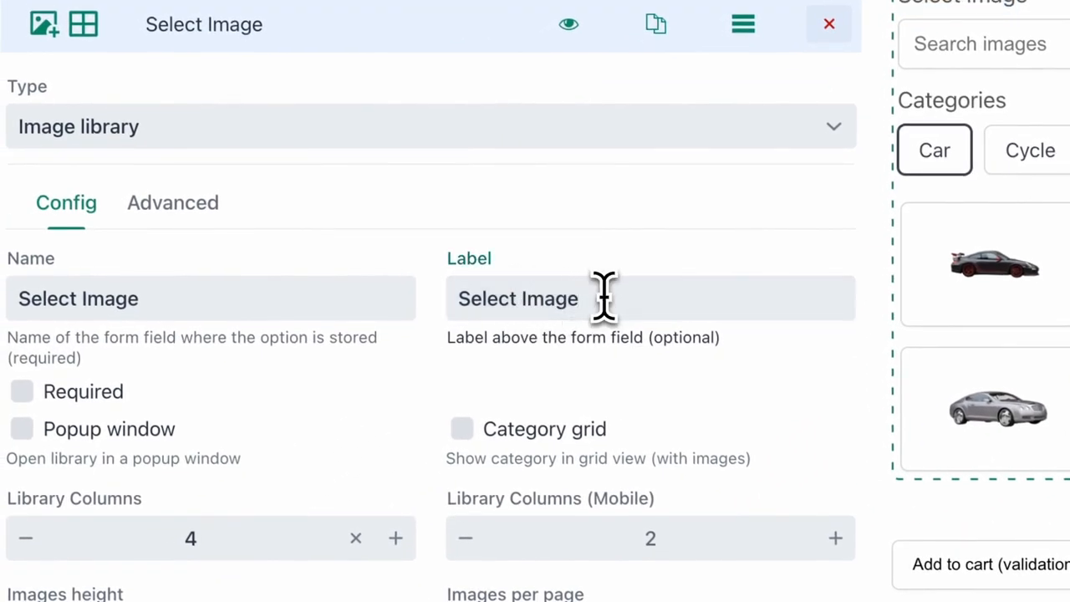
Change the option label to SELECT IMAGE in capitals.
{"action": "type", "text": "SELECT IMAGE"}
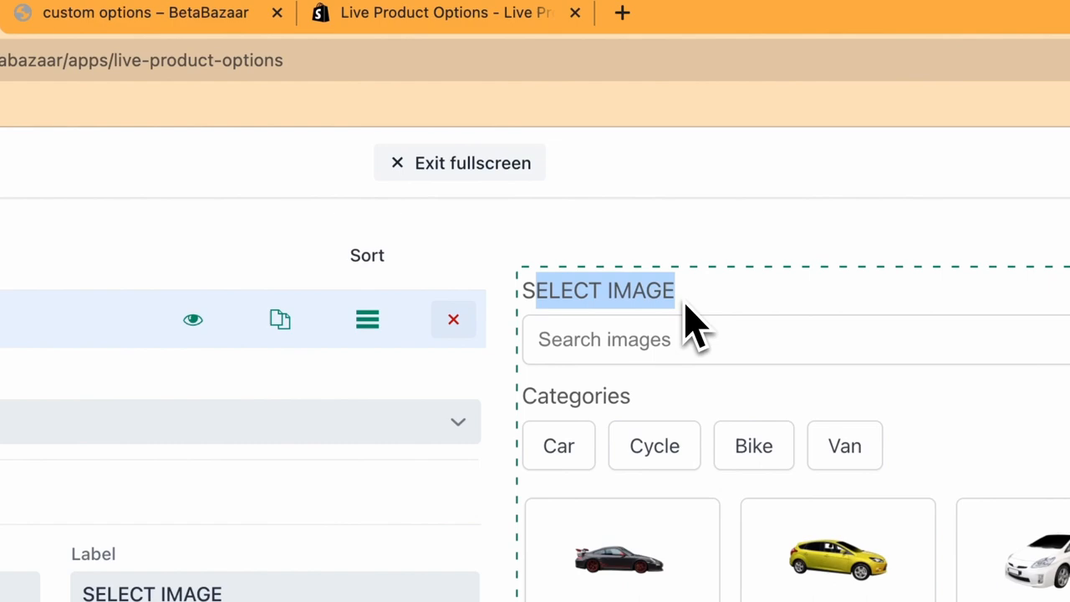
{"action": "scroll", "scroll_direction": "down", "scroll_amount": 3}
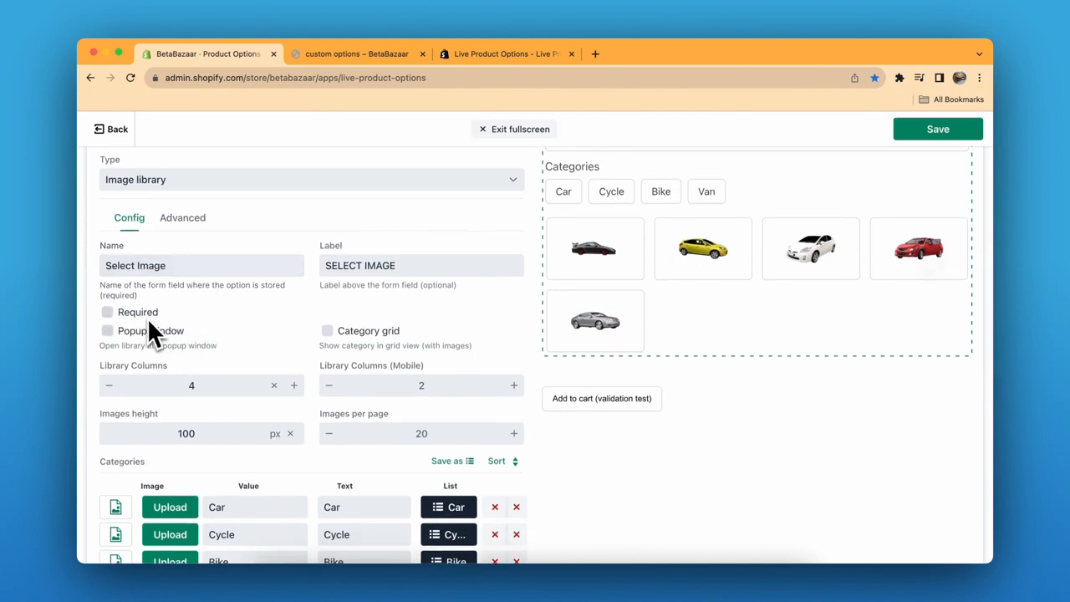
{"action": "left_click", "coordinate": [107, 331]}
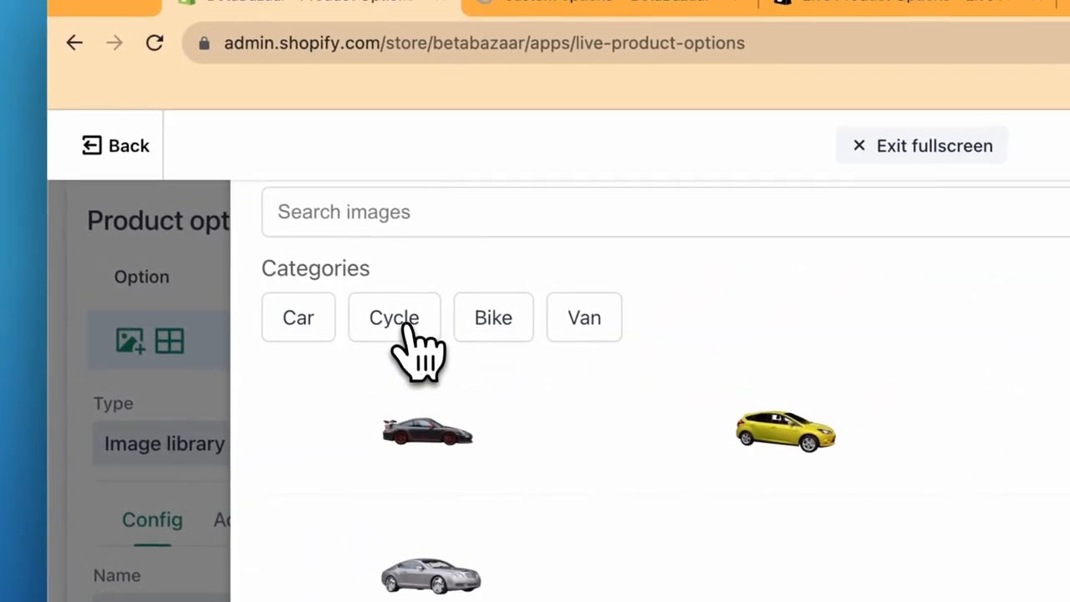
Test the preview by showing the Car category and searching for '1'.
{"action": "left_click", "coordinate": [301, 321]}
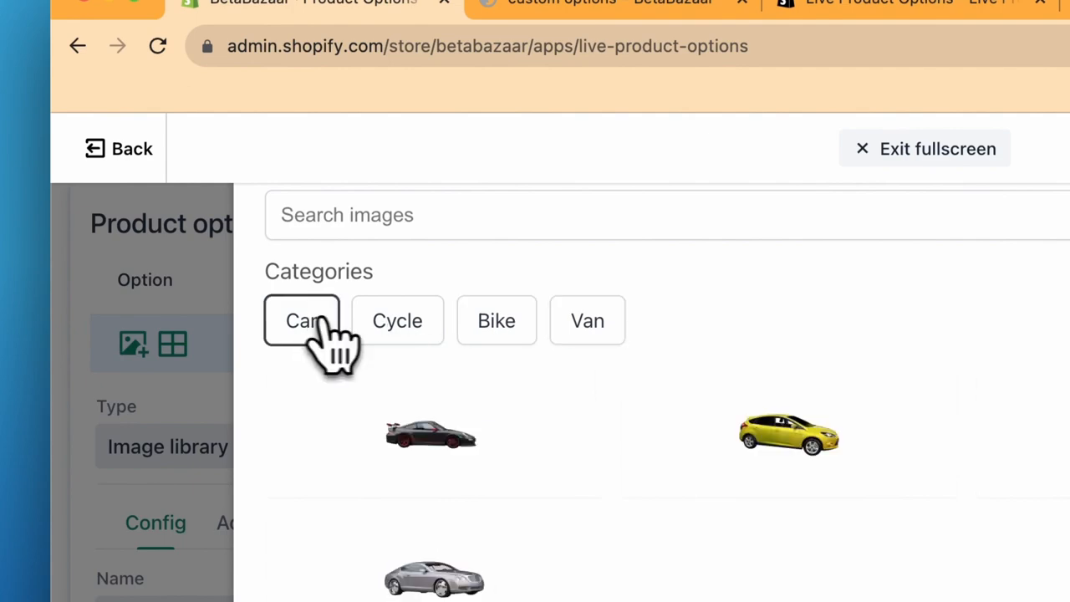
{"action": "type", "text": "1"}
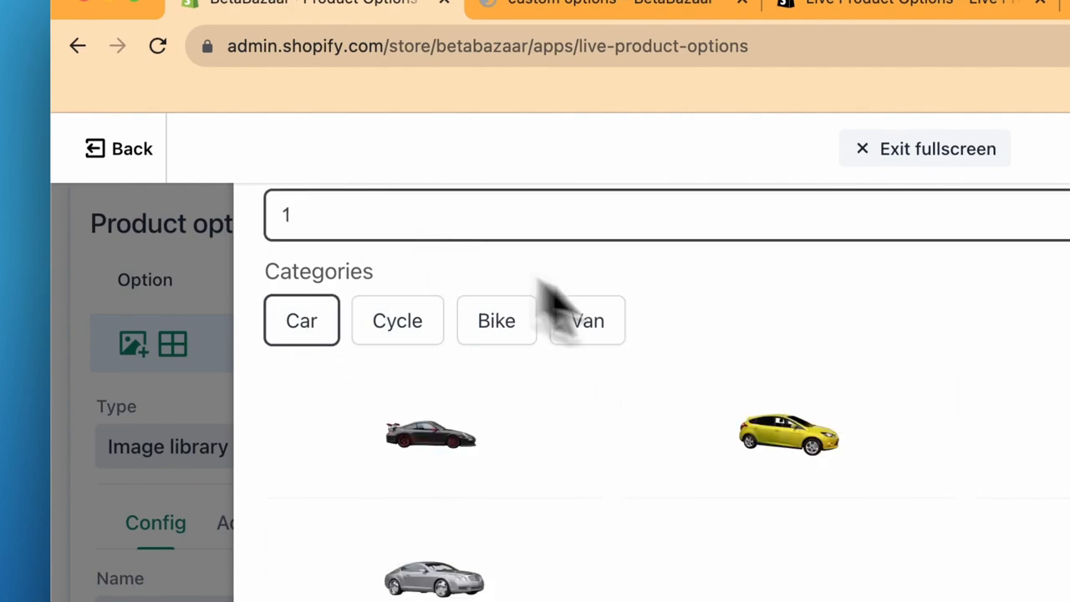
{"action": "scroll", "scroll_direction": "down", "scroll_amount": 3}
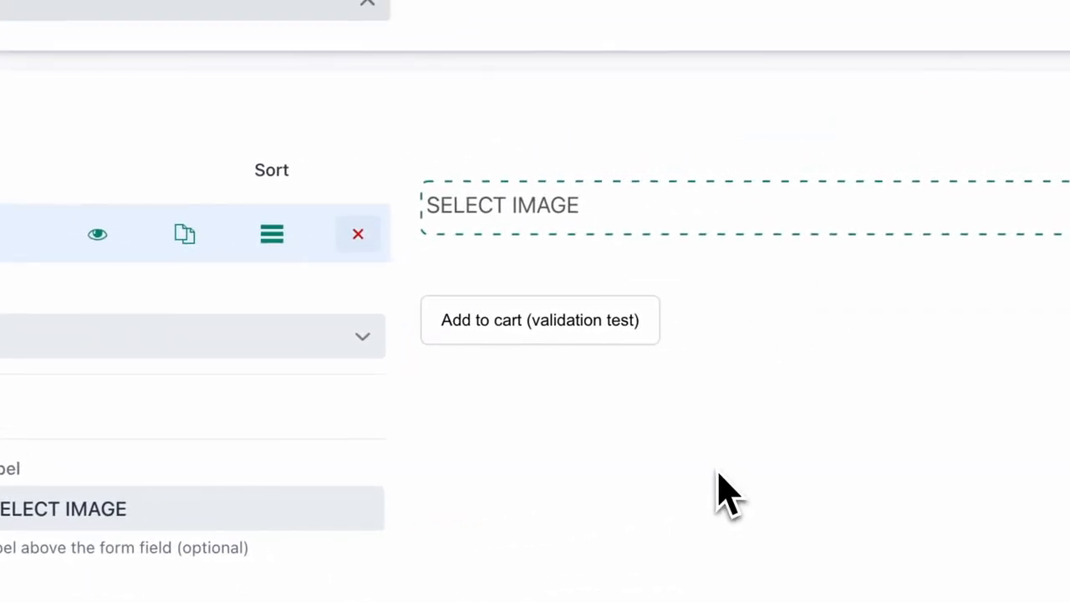
{"action": "scroll", "scroll_direction": "down", "scroll_amount": 3}
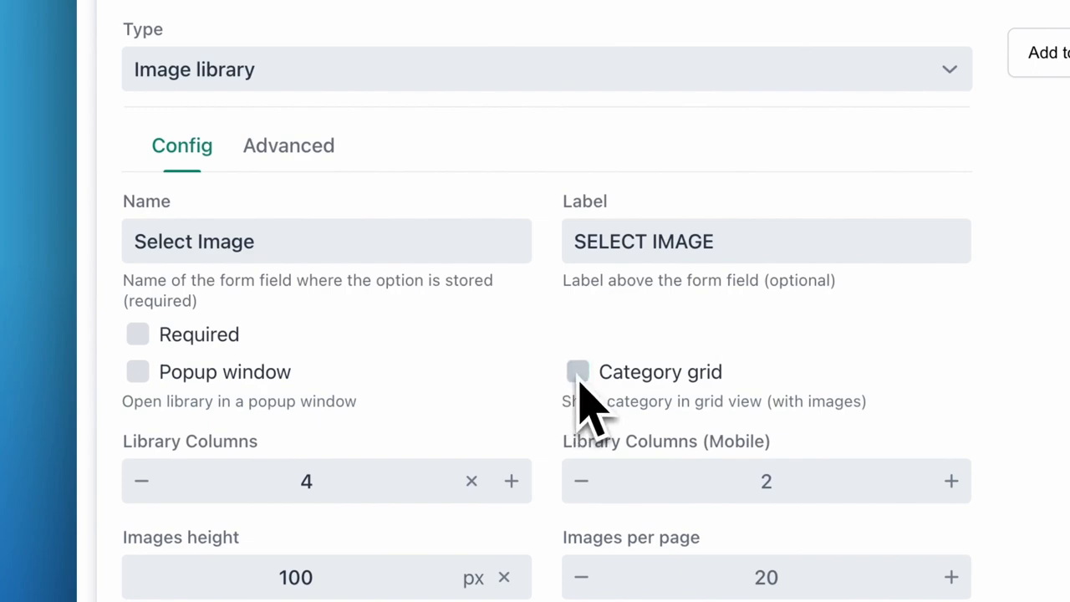
Reload the option editor and turn on the Category grid view.
{"action": "scroll", "scroll_direction": "down", "scroll_amount": 3}
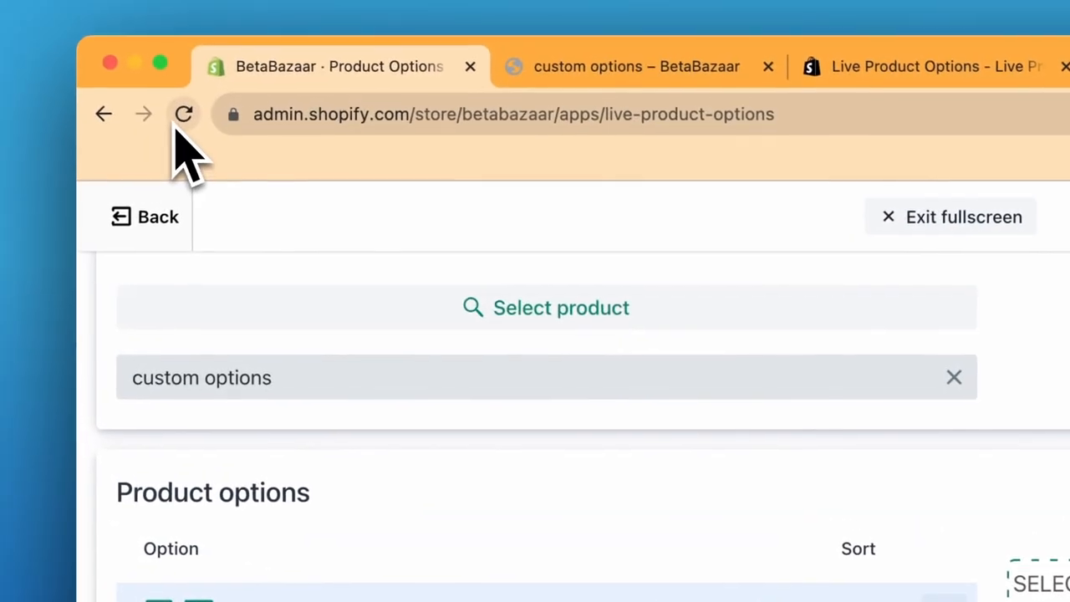
{"action": "left_click", "coordinate": [184, 114]}
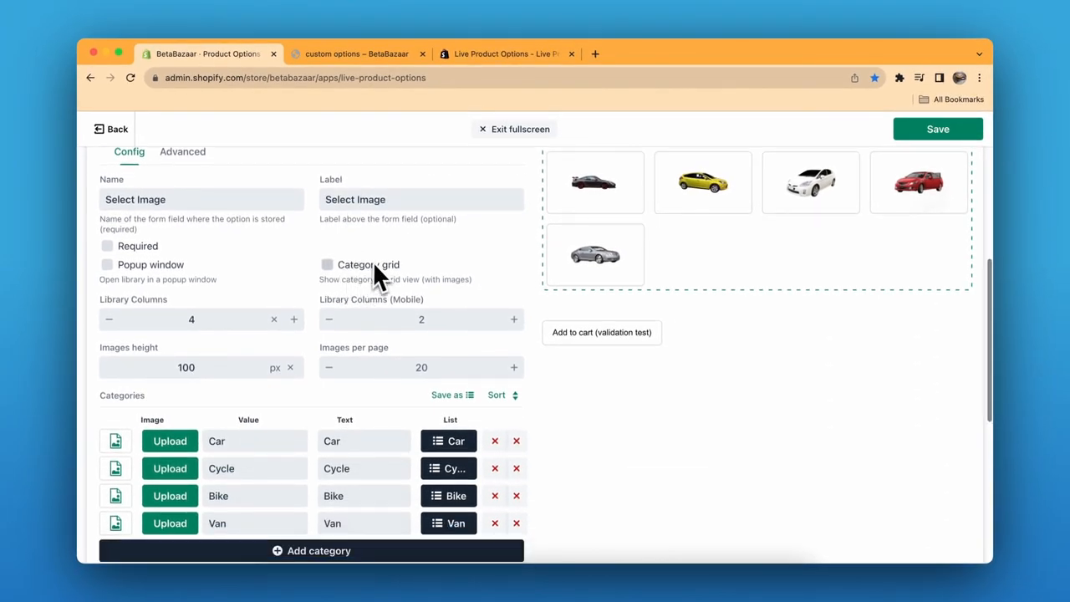
{"action": "left_click", "coordinate": [327, 264]}
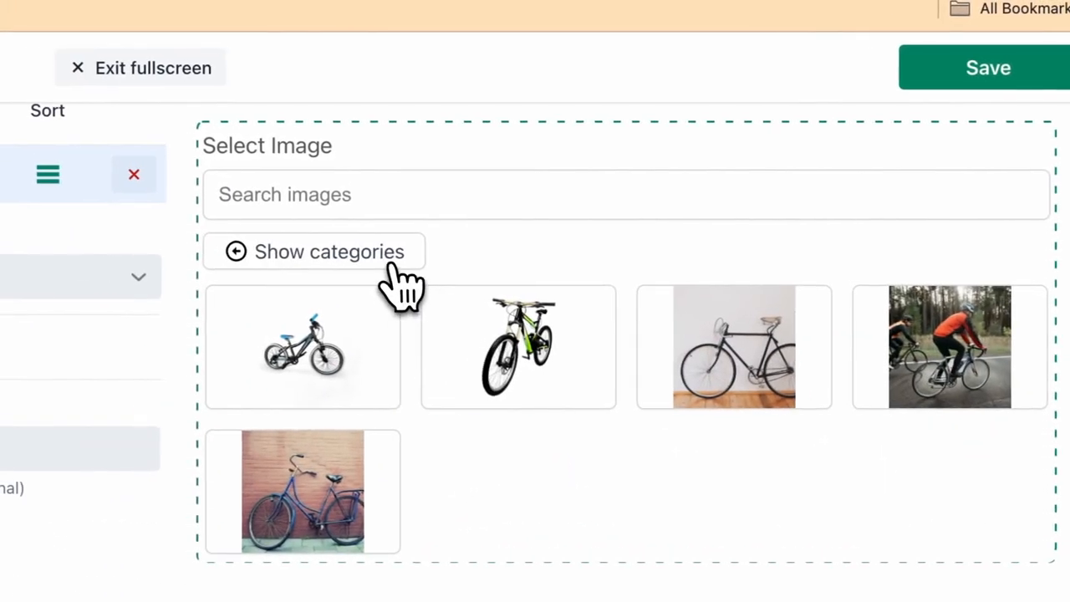
In the preview, return to the category tiles, enter the Car tile and pick the second image.
{"action": "left_click", "coordinate": [316, 251]}
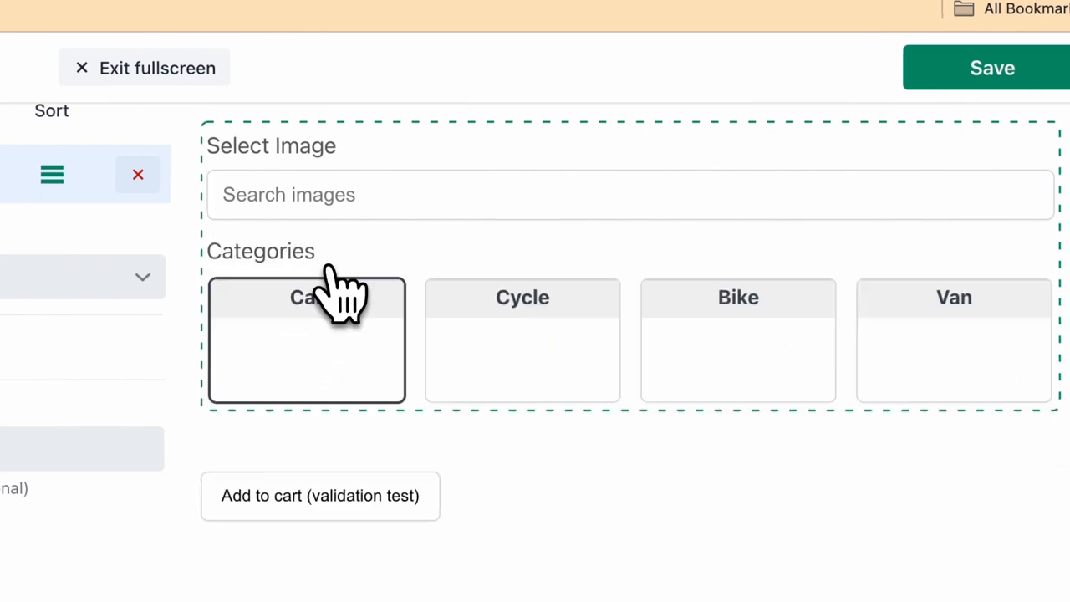
{"action": "left_click", "coordinate": [308, 341]}
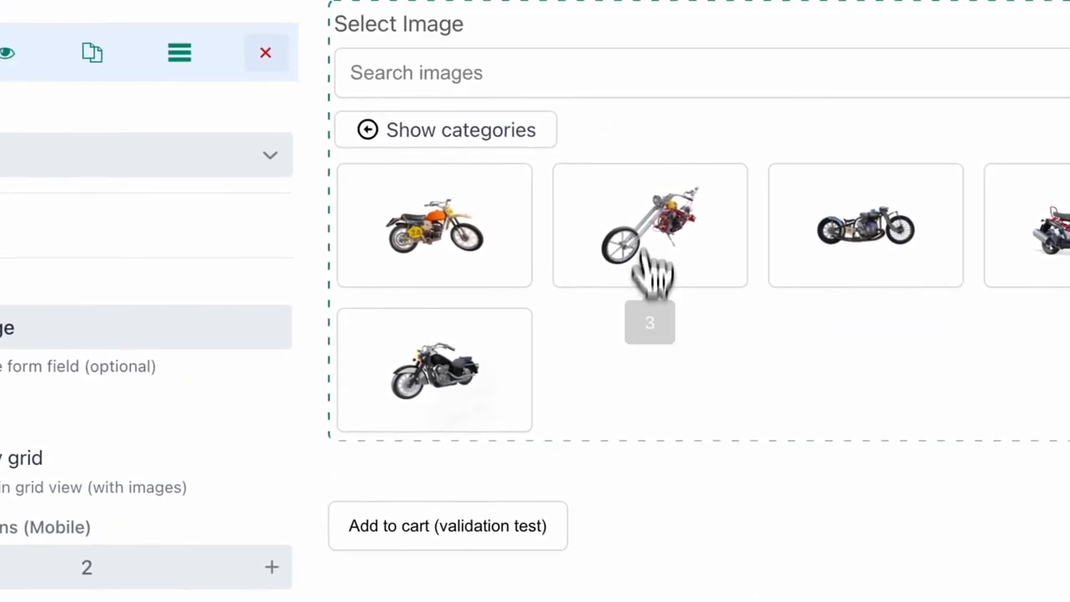
{"action": "left_click", "coordinate": [445, 130]}
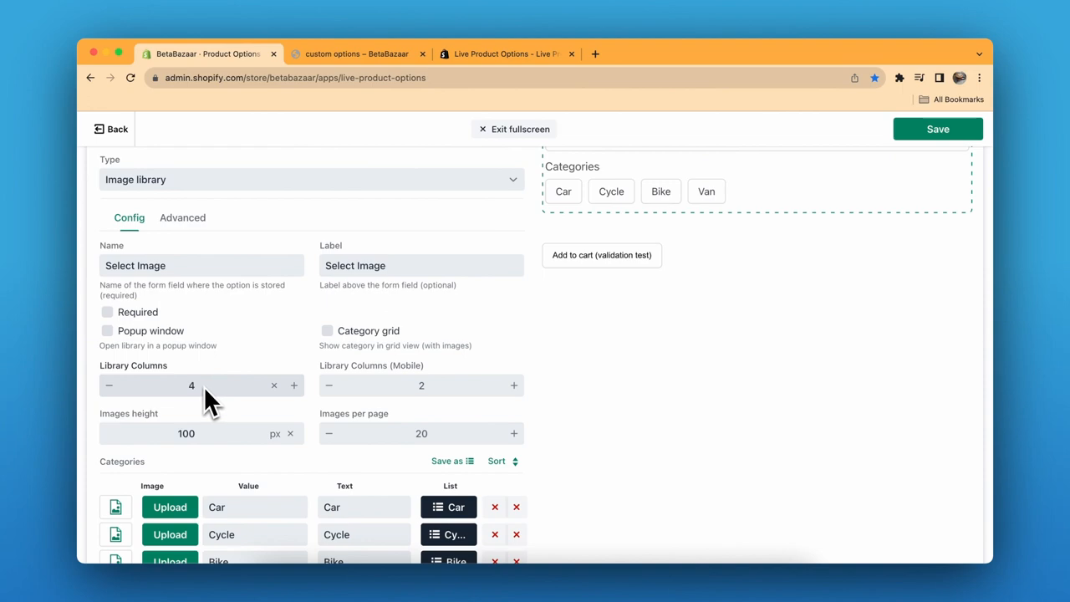
Add a fifth category named plane below Car, Cycle, Bike and Van and choose a list to link.
{"action": "scroll", "scroll_direction": "down", "scroll_amount": 3}
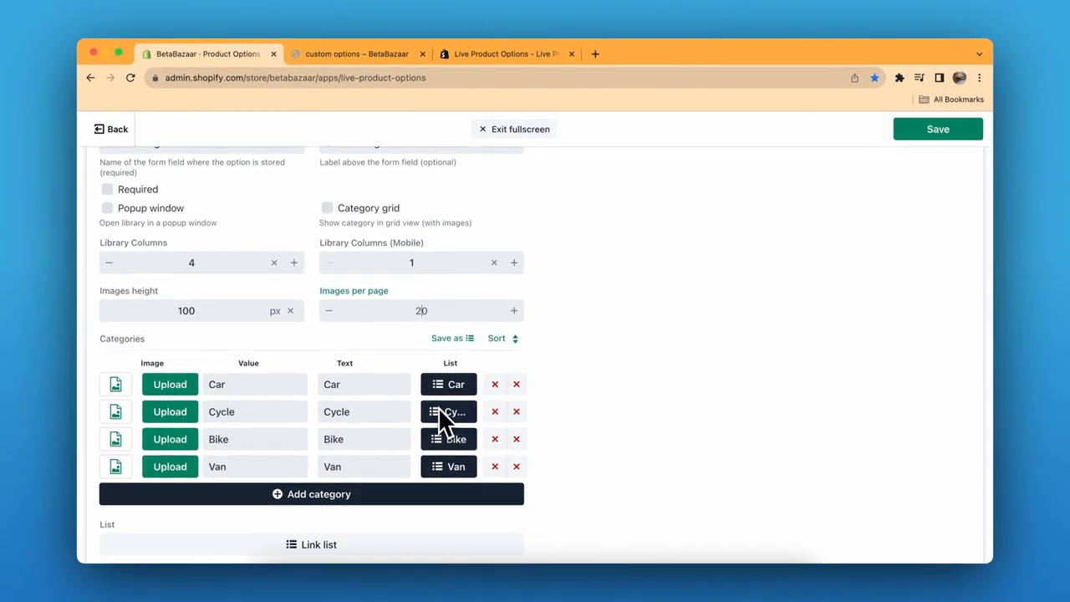
{"action": "scroll", "scroll_direction": "down", "scroll_amount": 3}
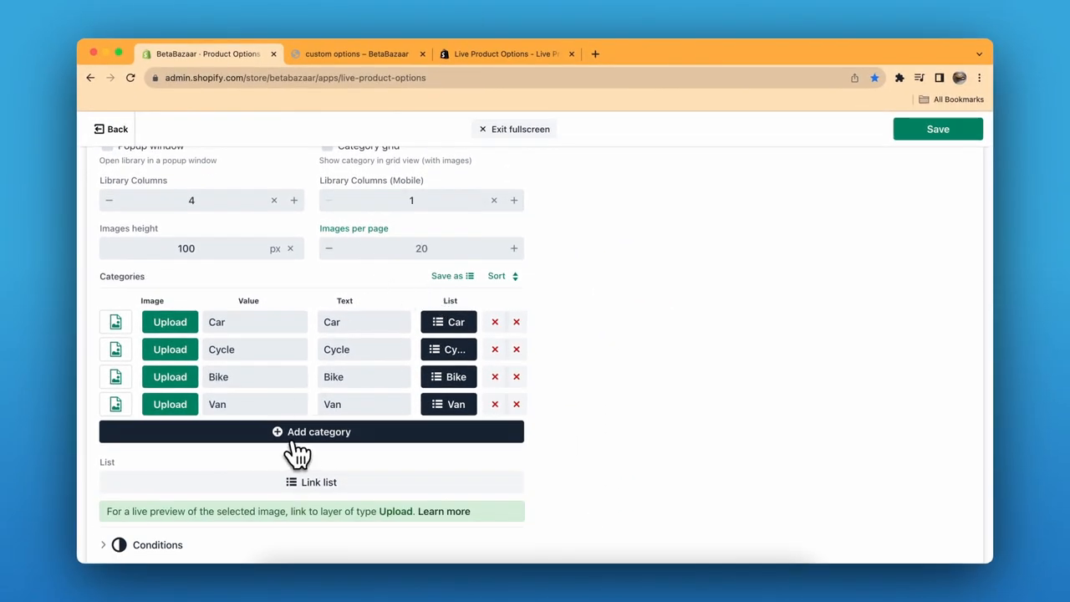
{"action": "left_click", "coordinate": [311, 431]}
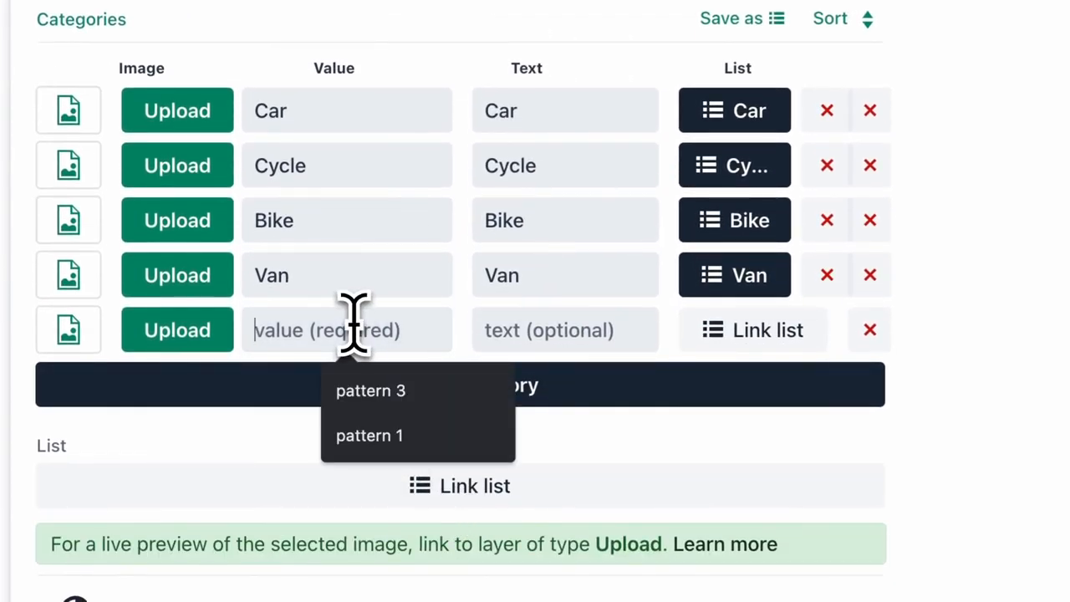
{"action": "type", "text": "plane"}
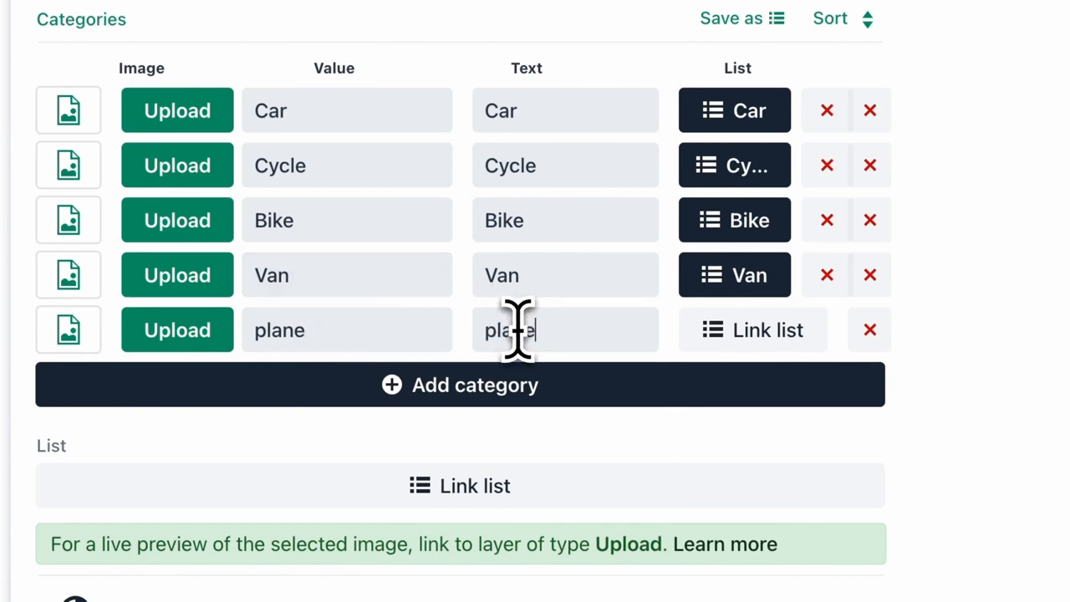
{"action": "left_click", "coordinate": [752, 330]}
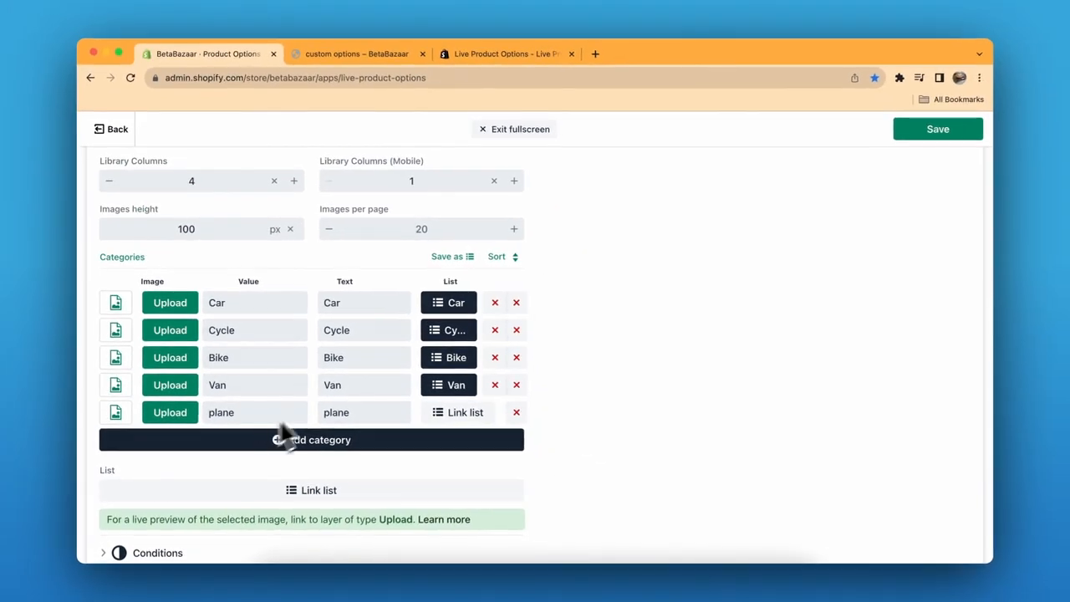
{"action": "mouse_move", "coordinate": [316, 508]}
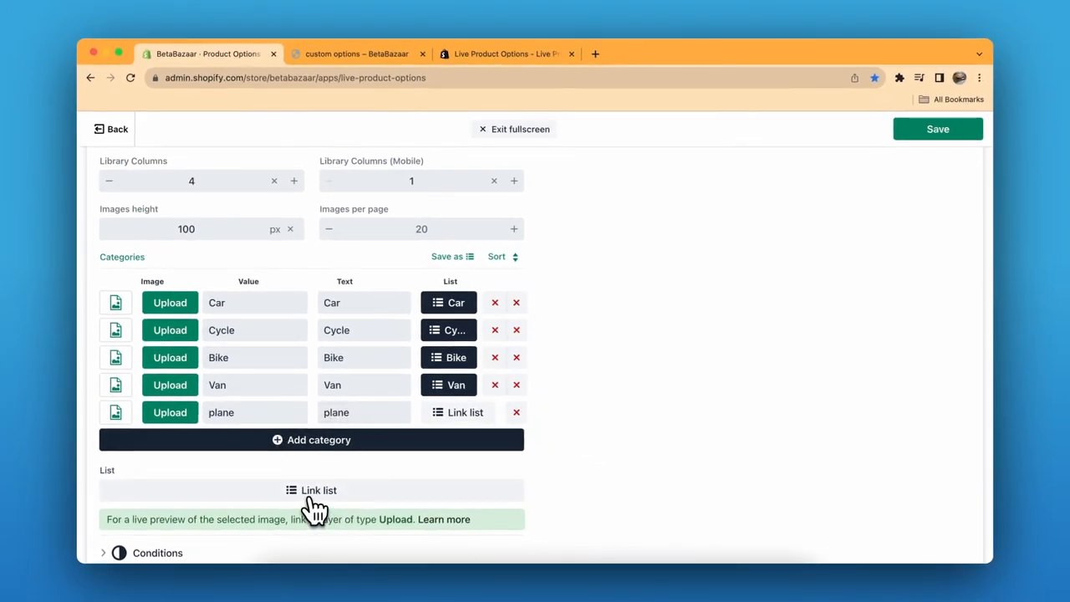
{"action": "left_click", "coordinate": [317, 490]}
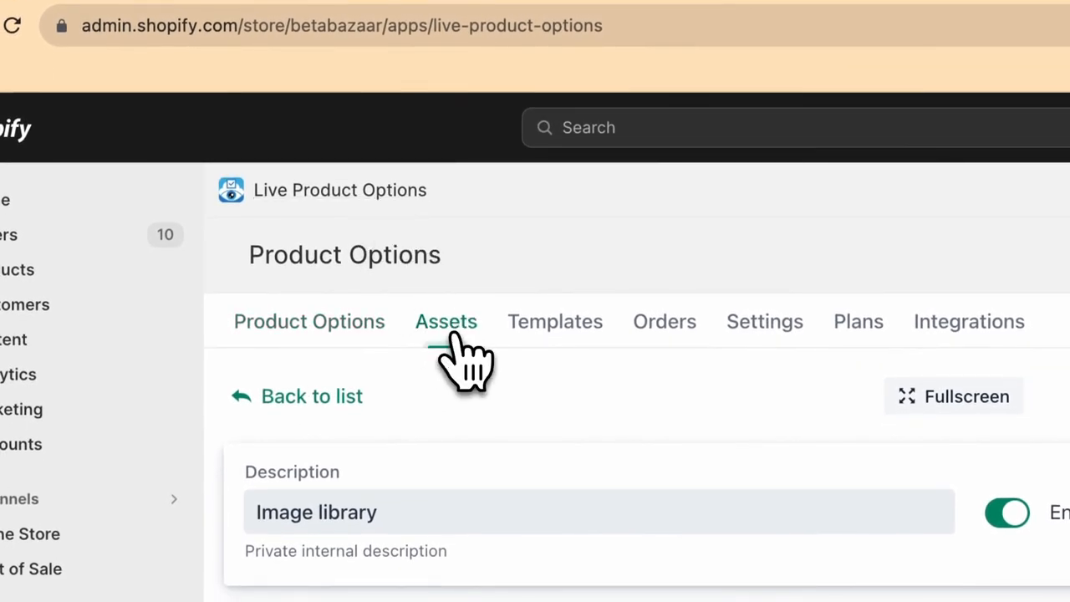
Go to the Assets library, discarding the unsaved option changes.
{"action": "left_click", "coordinate": [444, 321]}
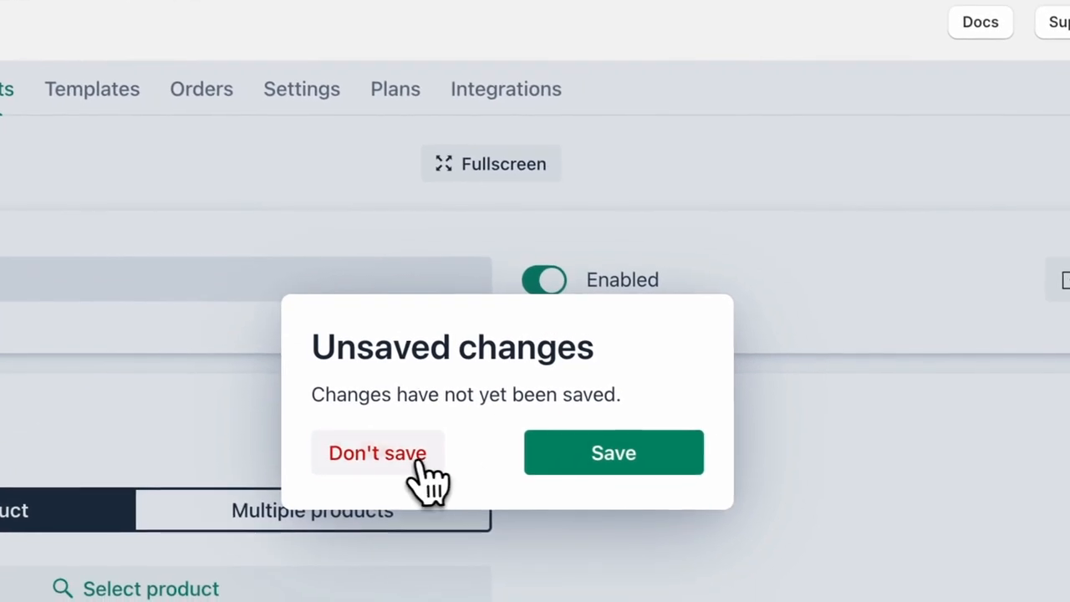
{"action": "left_click", "coordinate": [378, 452]}
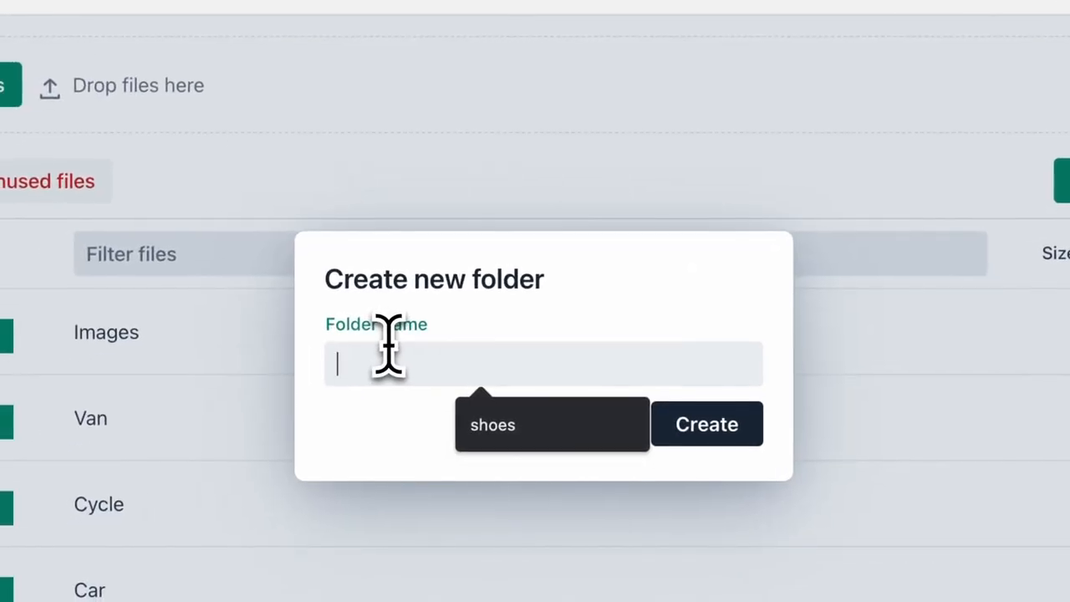
Create a new asset folder named plane after first trying the name van.
{"action": "type", "text": "van"}
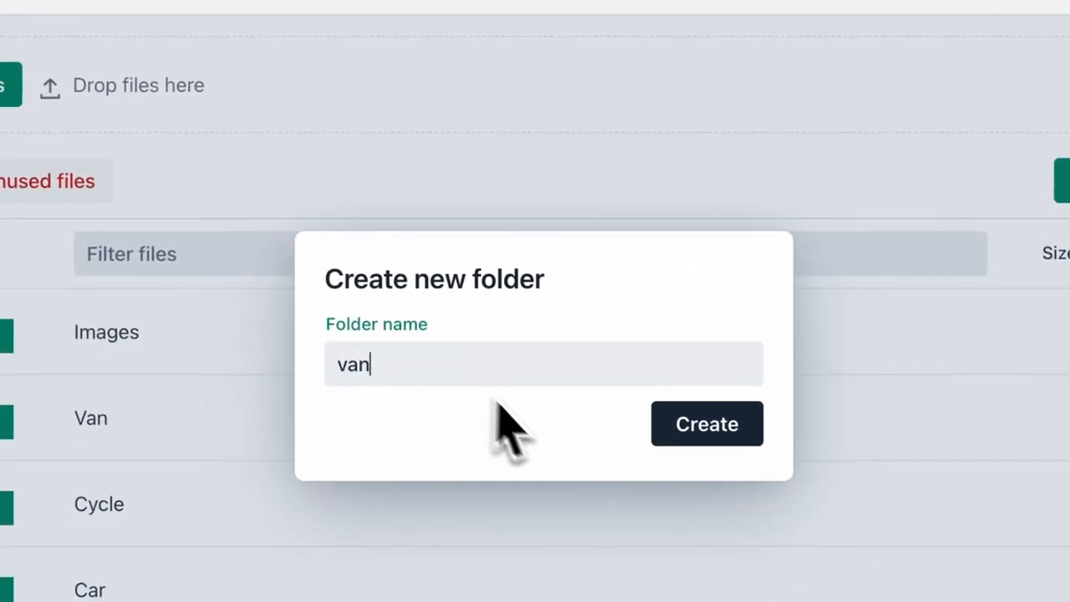
{"action": "left_click", "coordinate": [705, 423]}
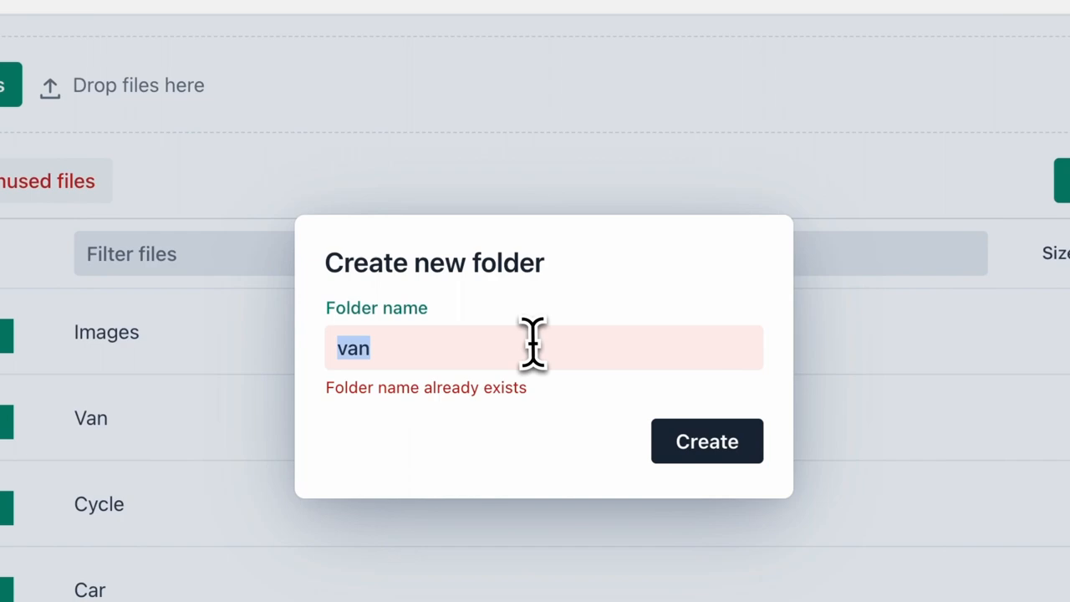
{"action": "type", "text": "pla"}
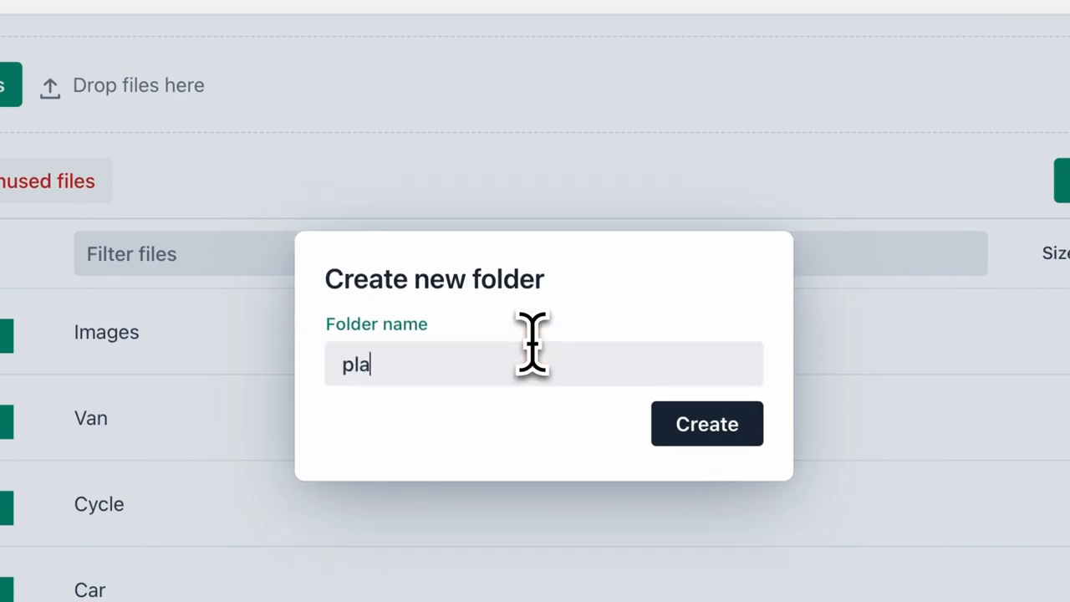
{"action": "type", "text": "ne"}
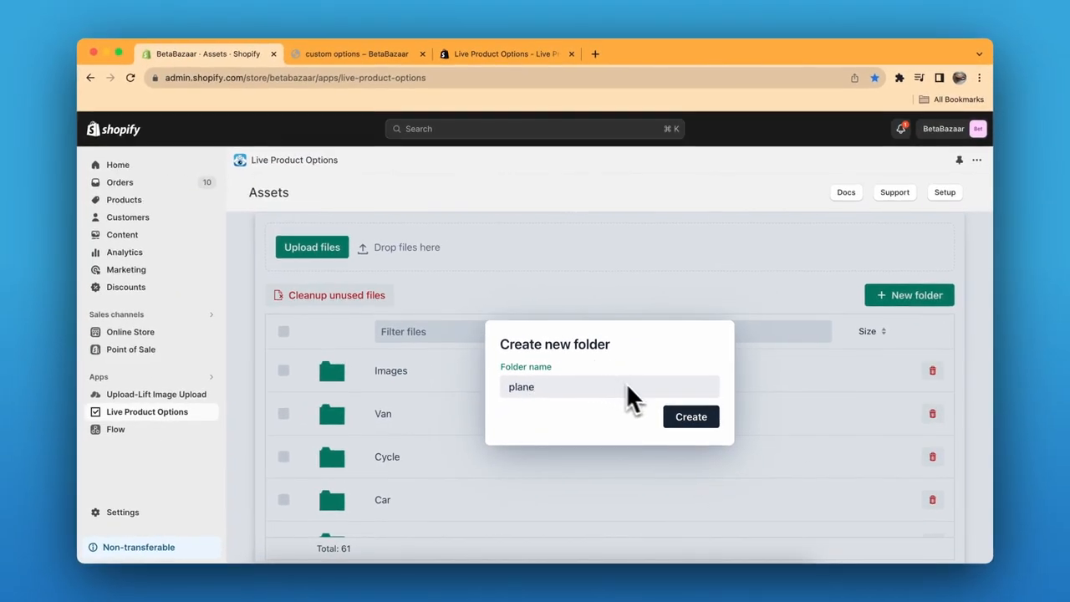
{"action": "left_click", "coordinate": [690, 417]}
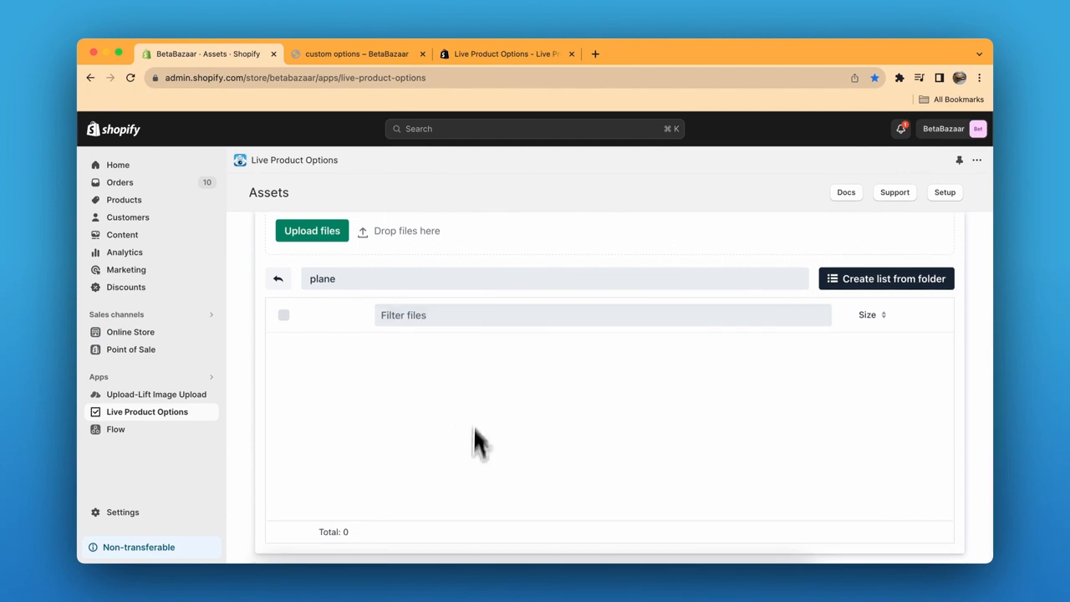
{"action": "mouse_move", "coordinate": [498, 474]}
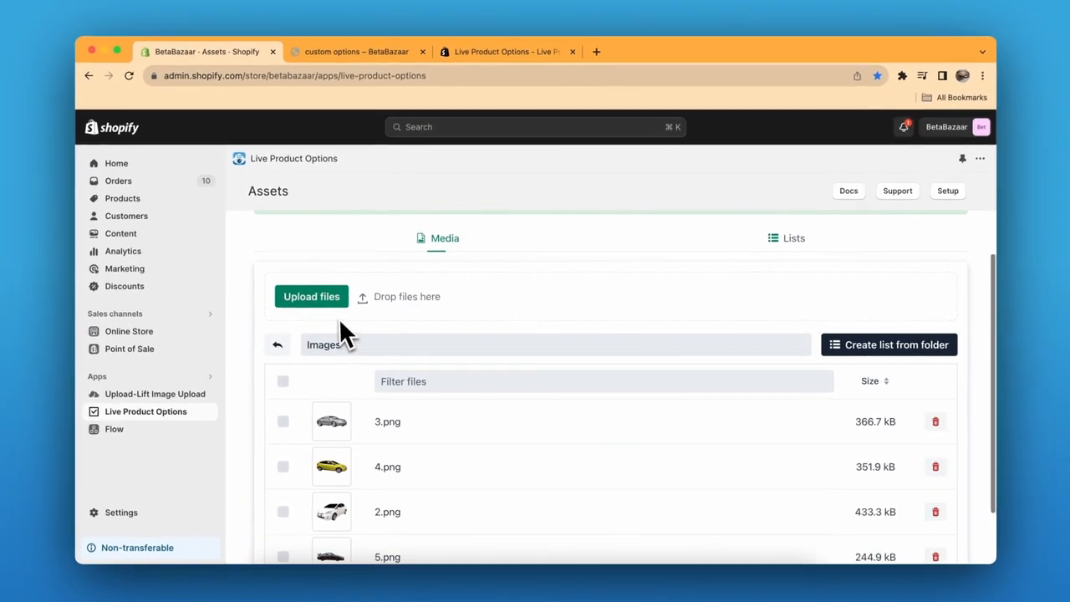
Scroll through the Images folder's numbered vehicle picture files.
{"action": "scroll", "scroll_direction": "down", "scroll_amount": 3}
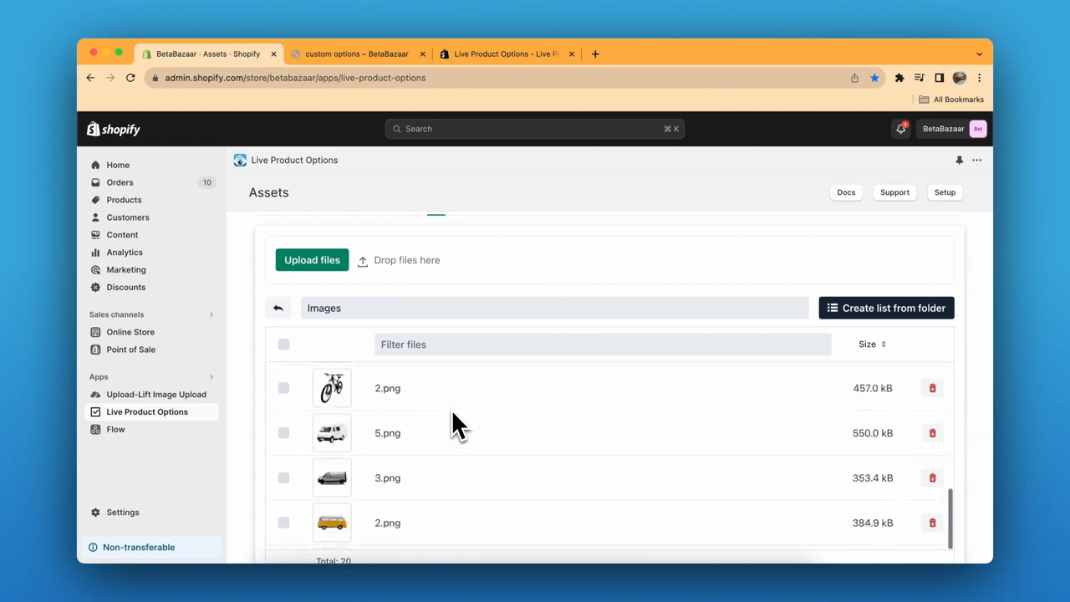
{"action": "scroll", "scroll_direction": "down", "scroll_amount": 3}
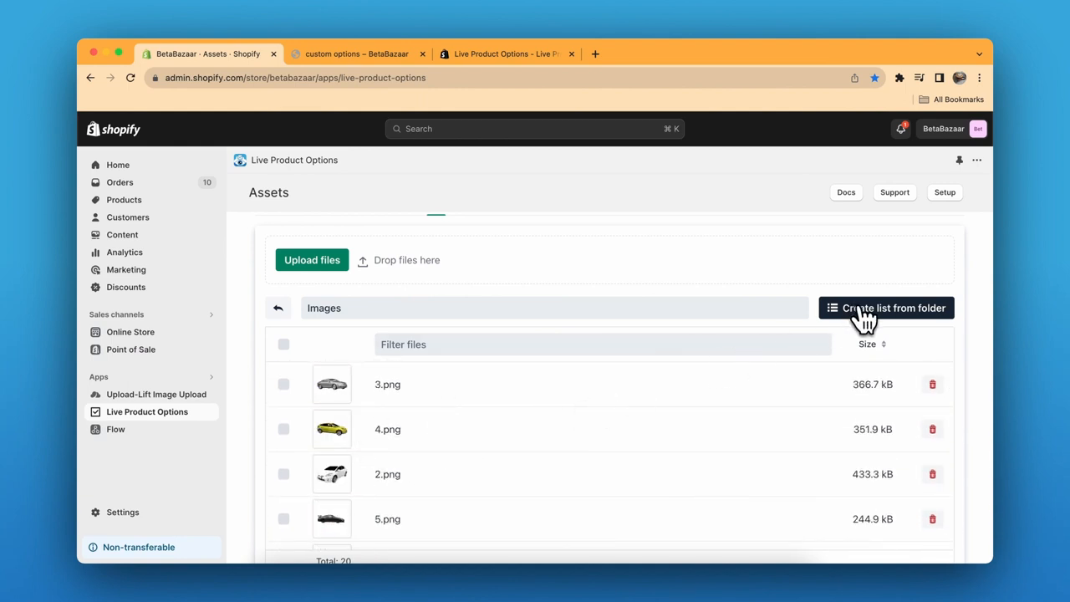
{"action": "mouse_move", "coordinate": [876, 333]}
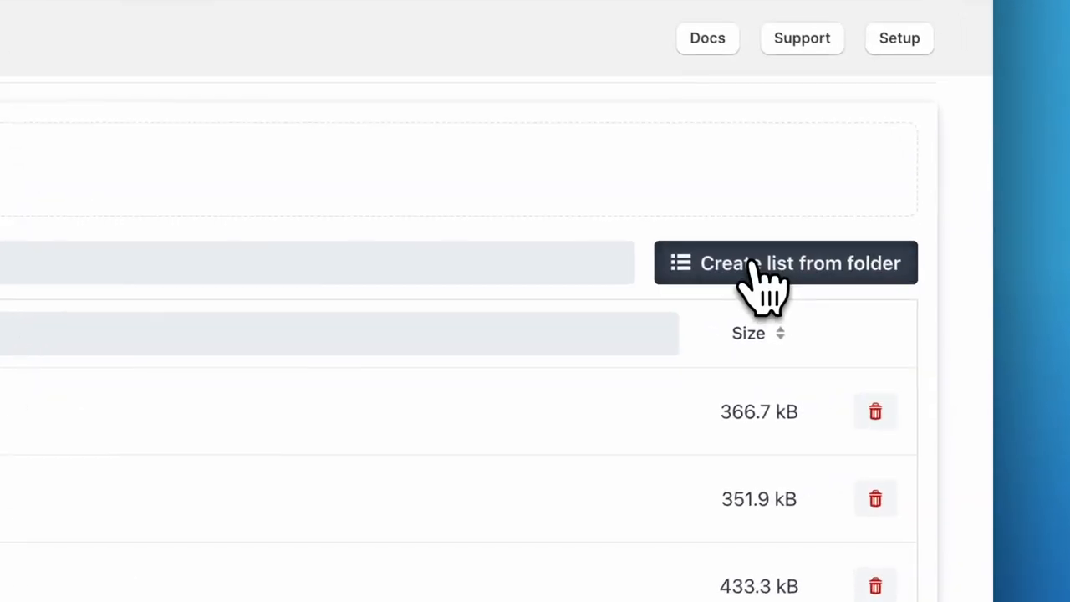
Generate an option list from the Images folder, review its entries and leave the editor.
{"action": "left_click", "coordinate": [784, 263]}
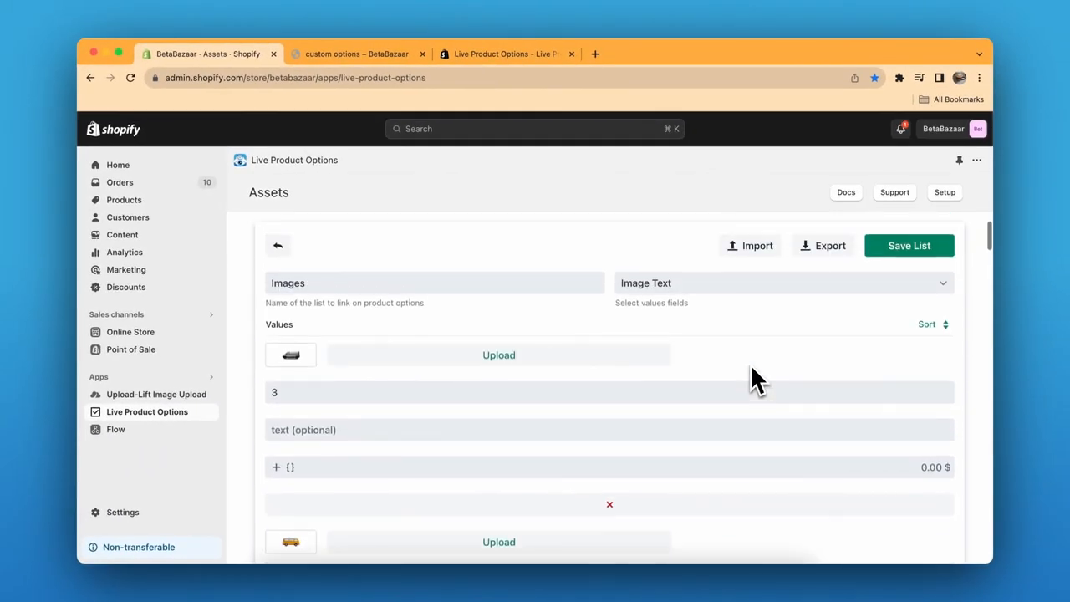
{"action": "scroll", "scroll_direction": "down", "scroll_amount": 3}
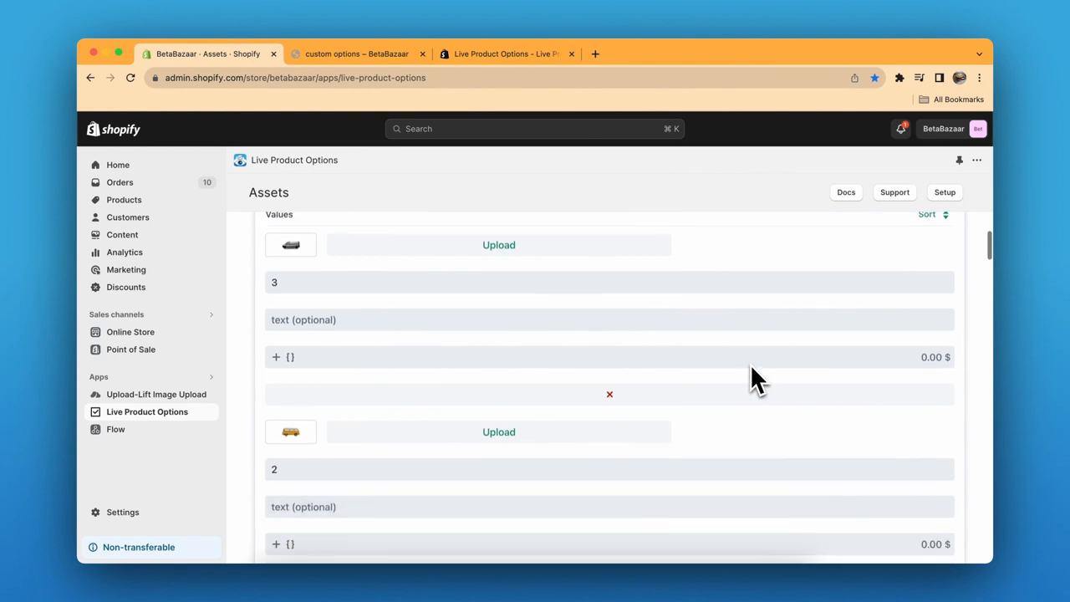
{"action": "scroll", "scroll_direction": "down", "scroll_amount": 3}
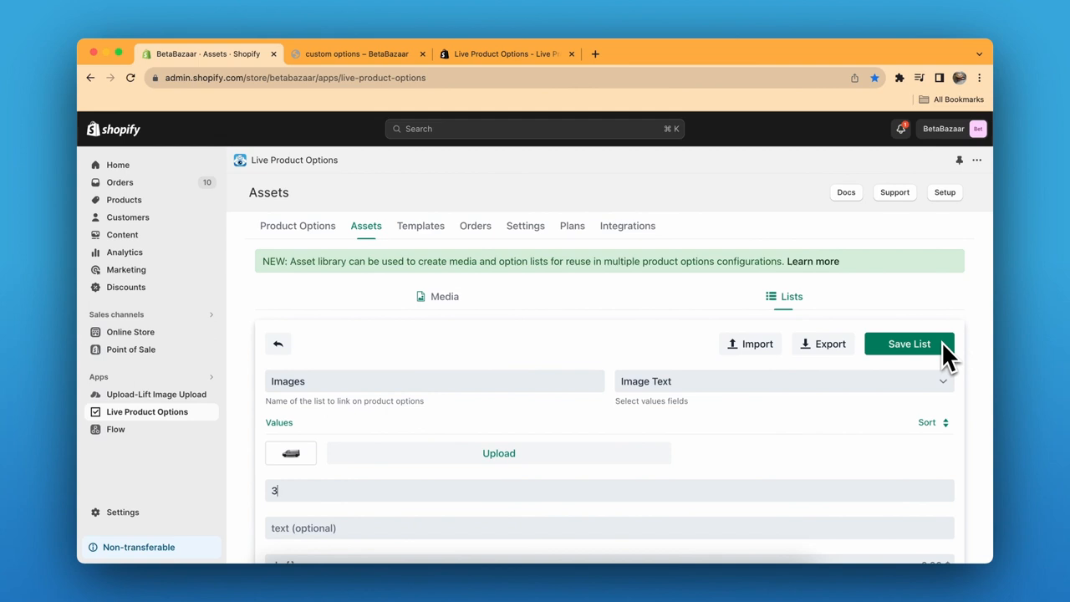
{"action": "mouse_move", "coordinate": [896, 359]}
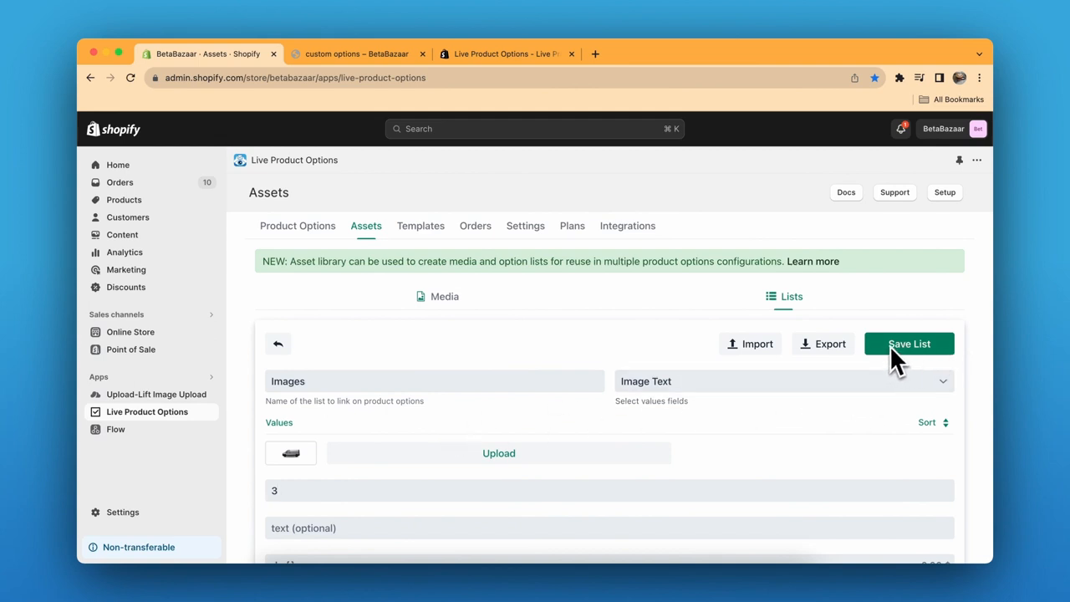
{"action": "mouse_move", "coordinate": [366, 226]}
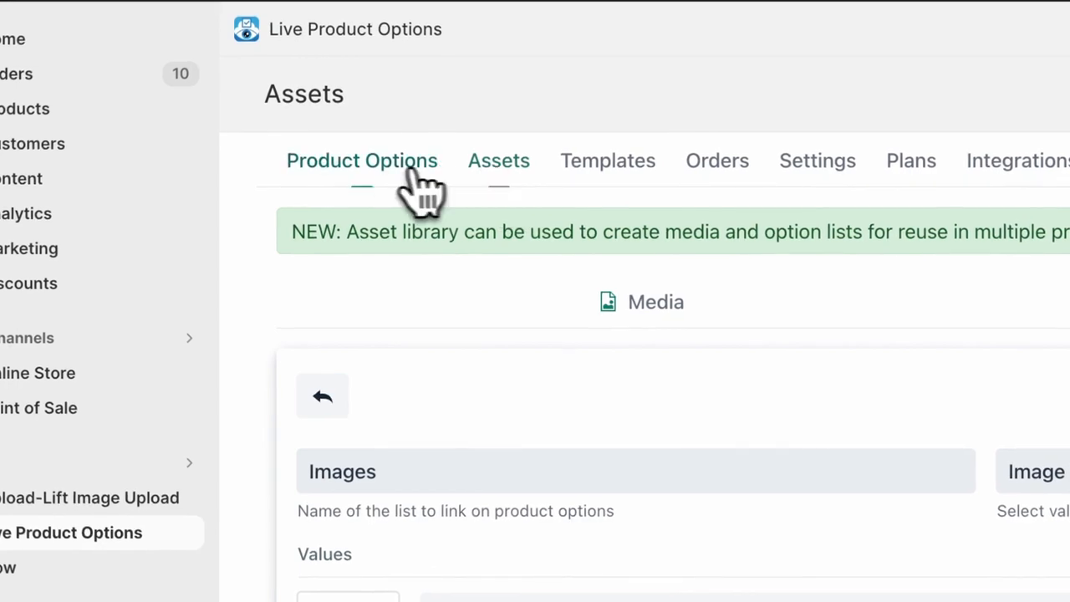
{"action": "mouse_move", "coordinate": [492, 176]}
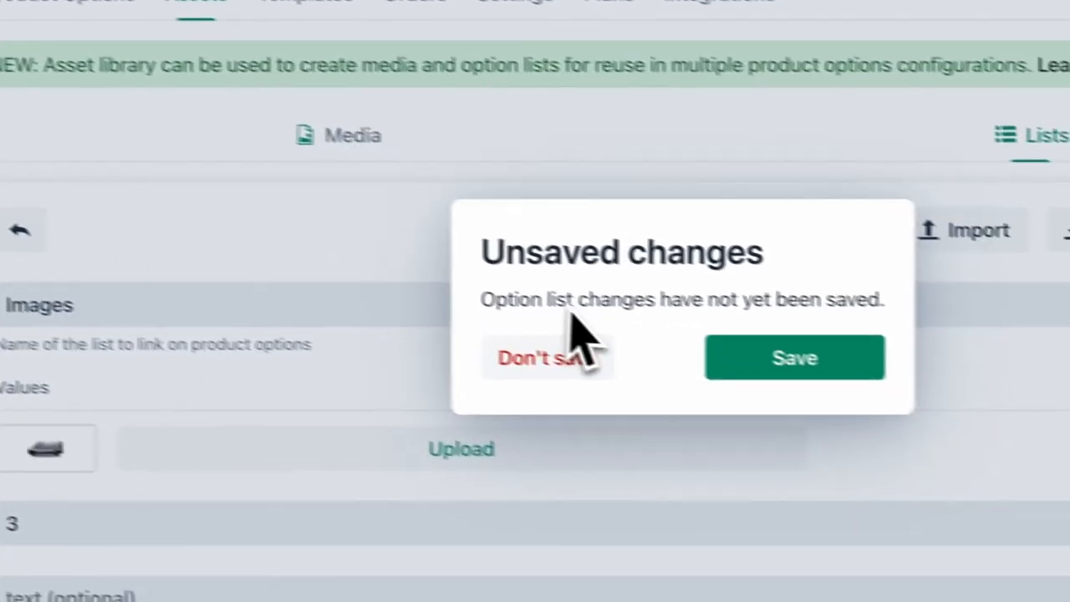
{"action": "left_click", "coordinate": [544, 358]}
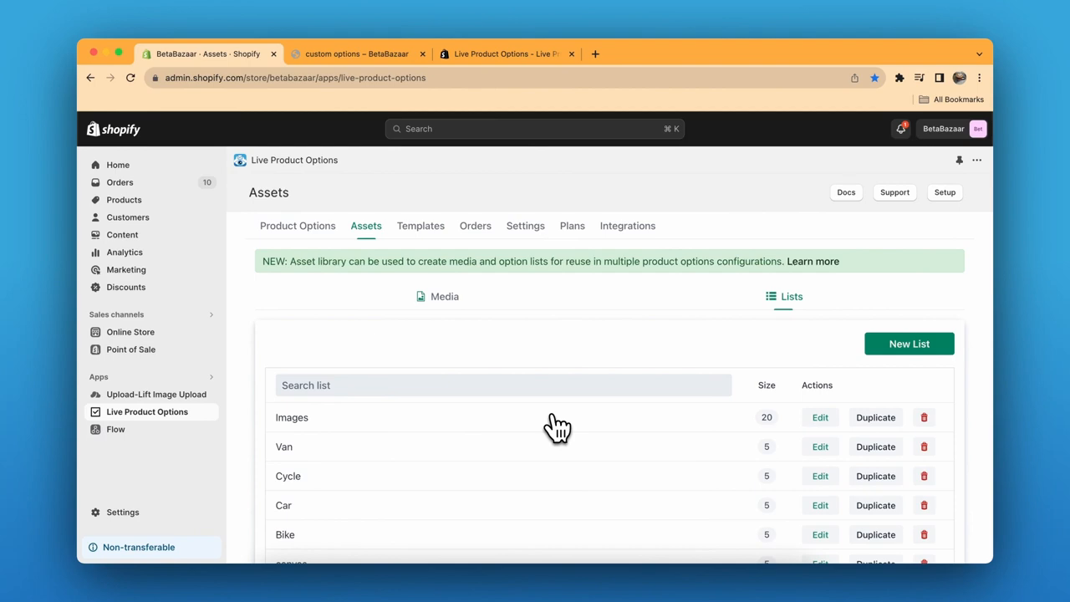
{"action": "mouse_move", "coordinate": [553, 425]}
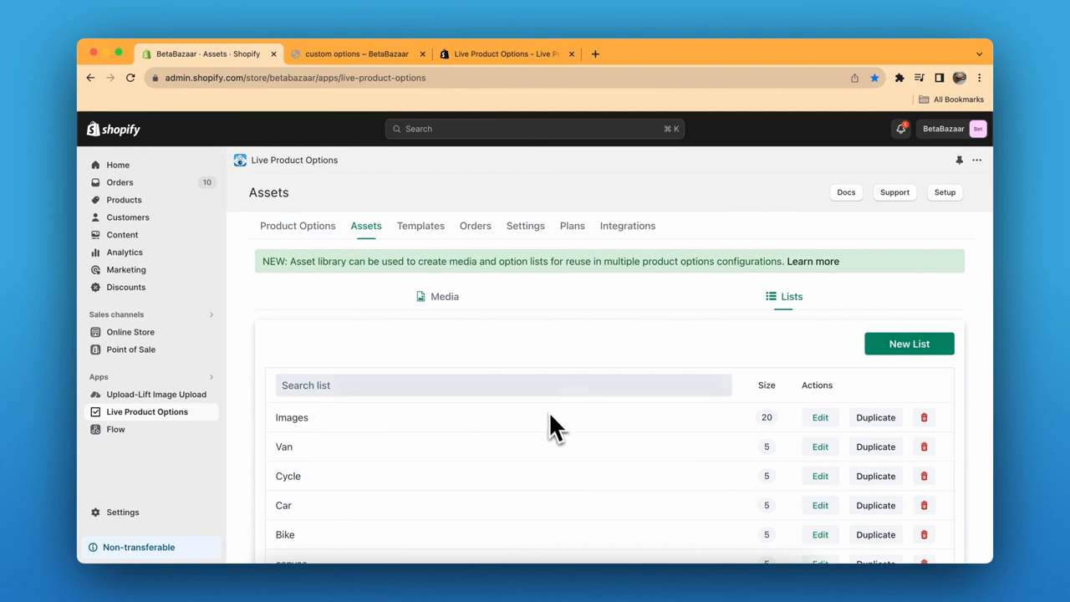
Reopen the Select Image option, link the list and show its categories as an image grid.
{"action": "left_click", "coordinate": [297, 226]}
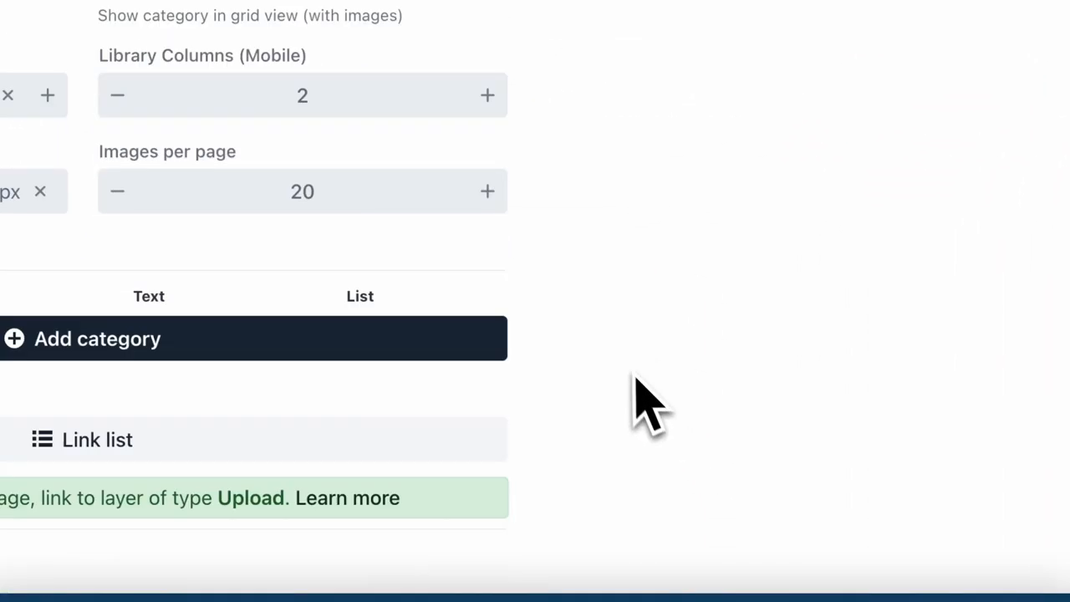
{"action": "left_click", "coordinate": [97, 438]}
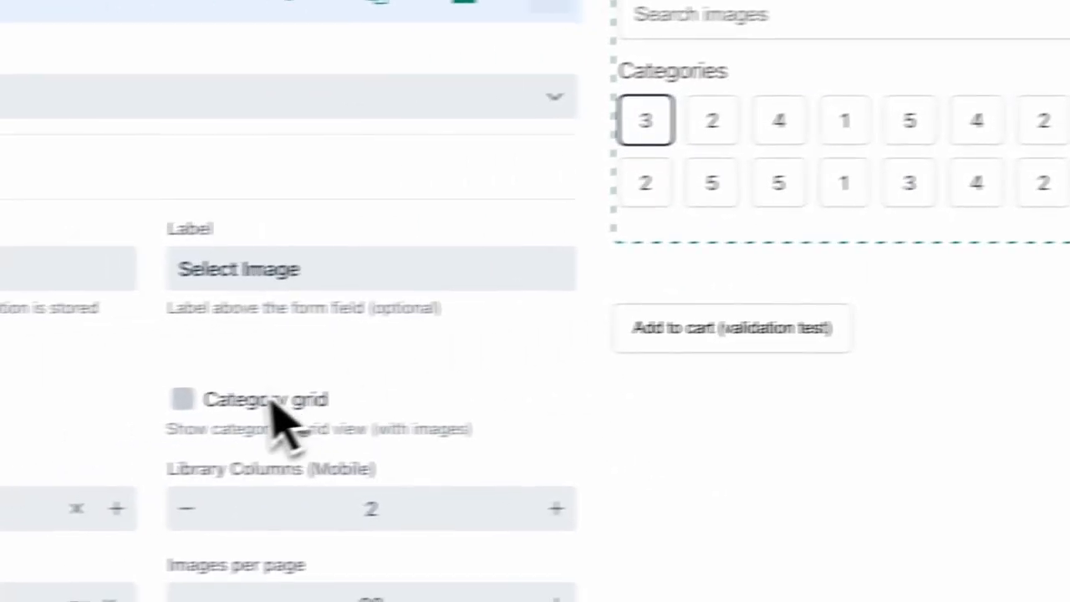
{"action": "left_click", "coordinate": [183, 398]}
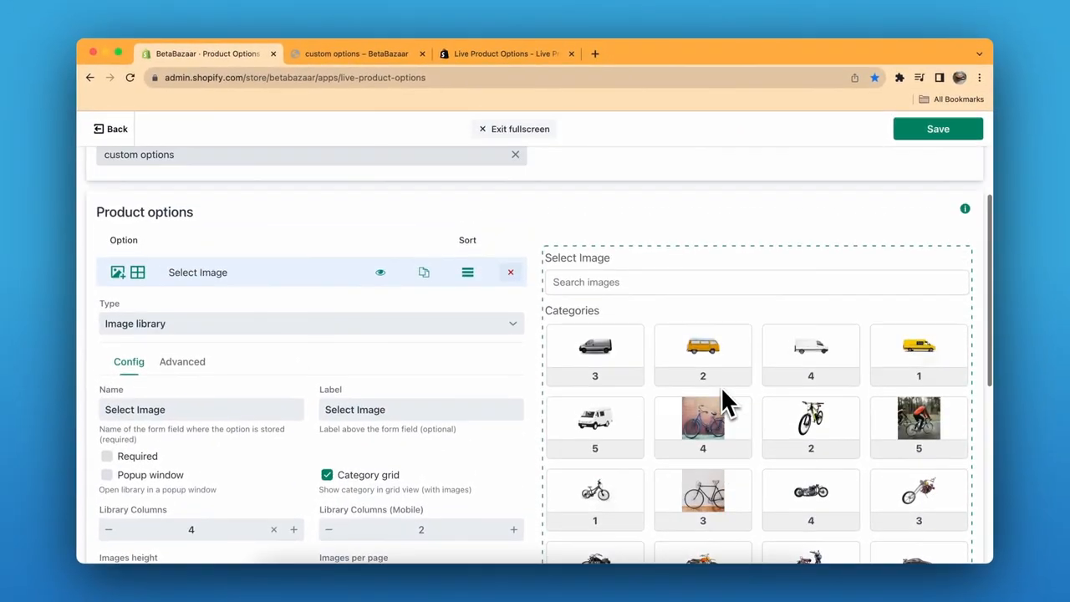
{"action": "scroll", "scroll_direction": "down", "scroll_amount": 3}
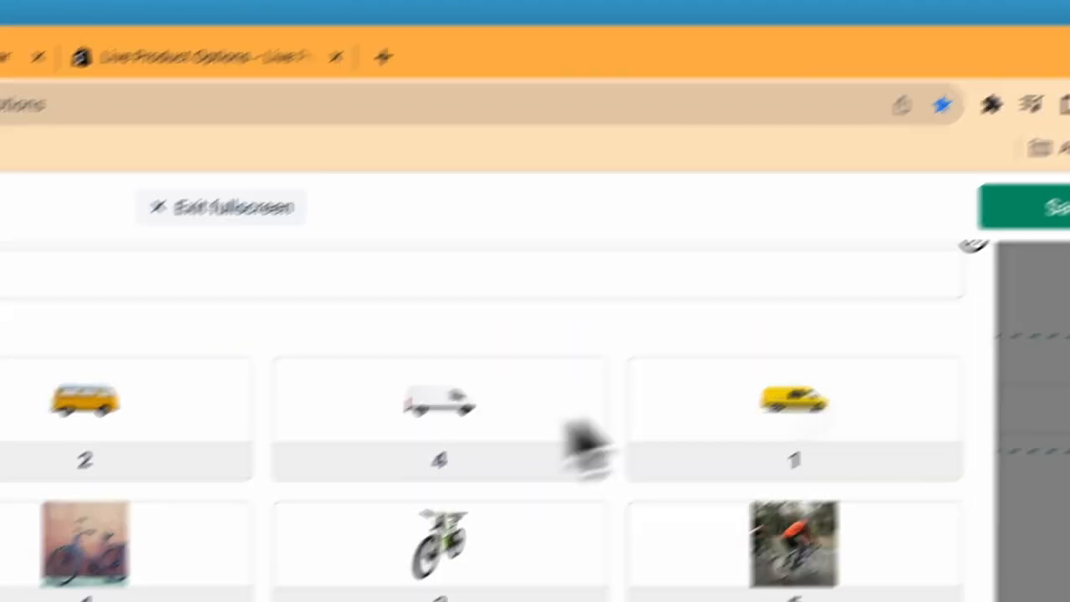
{"action": "scroll", "scroll_direction": "down", "scroll_amount": 3}
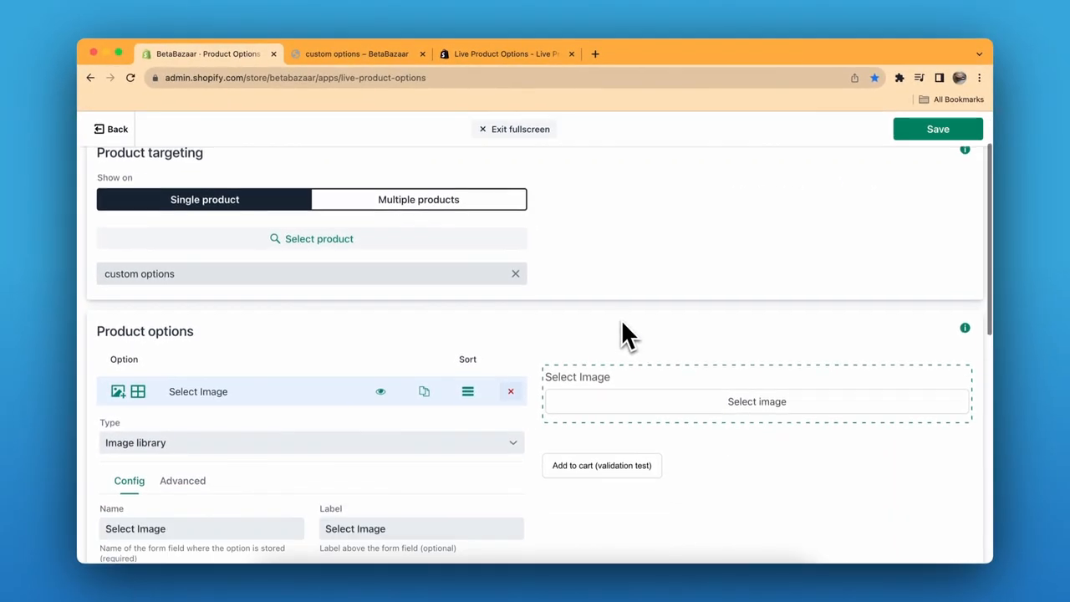
Revisit the storefront product page, then switch to the Live Product Options App Store listing.
{"action": "left_click", "coordinate": [358, 53]}
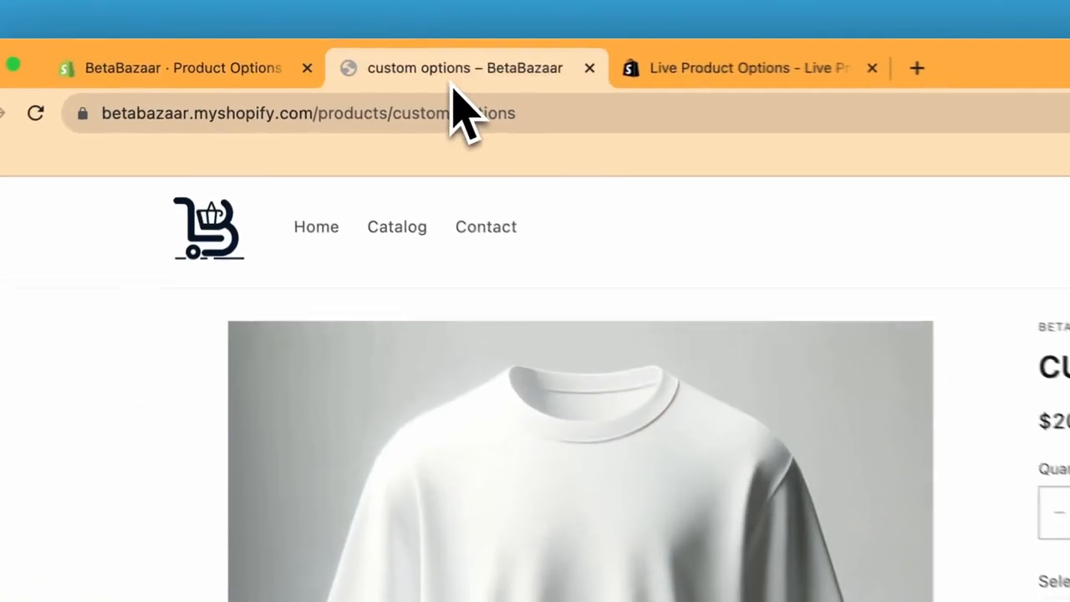
{"action": "scroll", "scroll_direction": "down", "scroll_amount": 3}
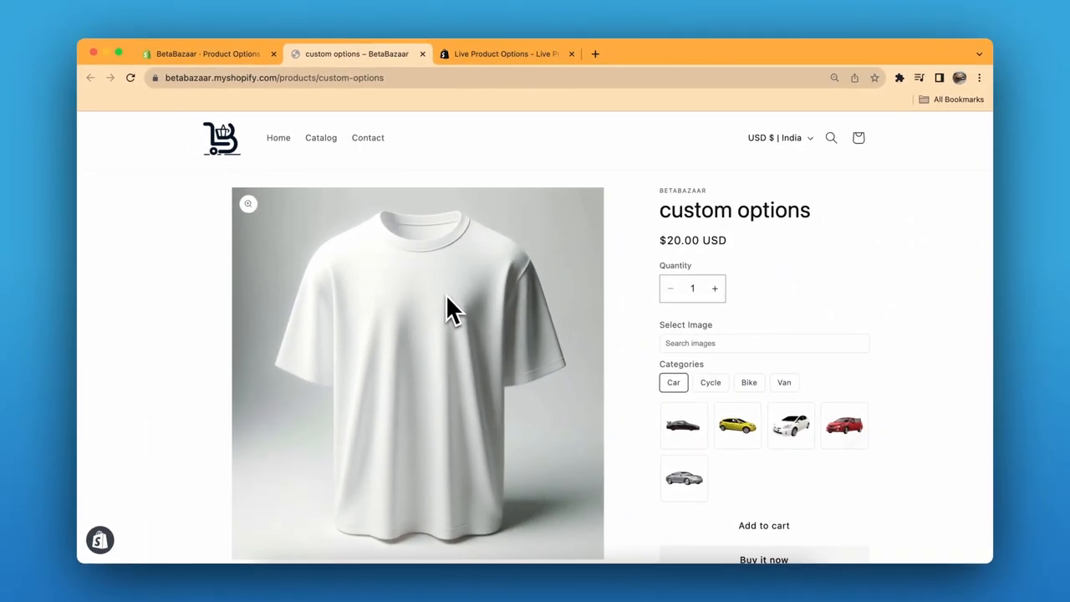
{"action": "left_click", "coordinate": [509, 53]}
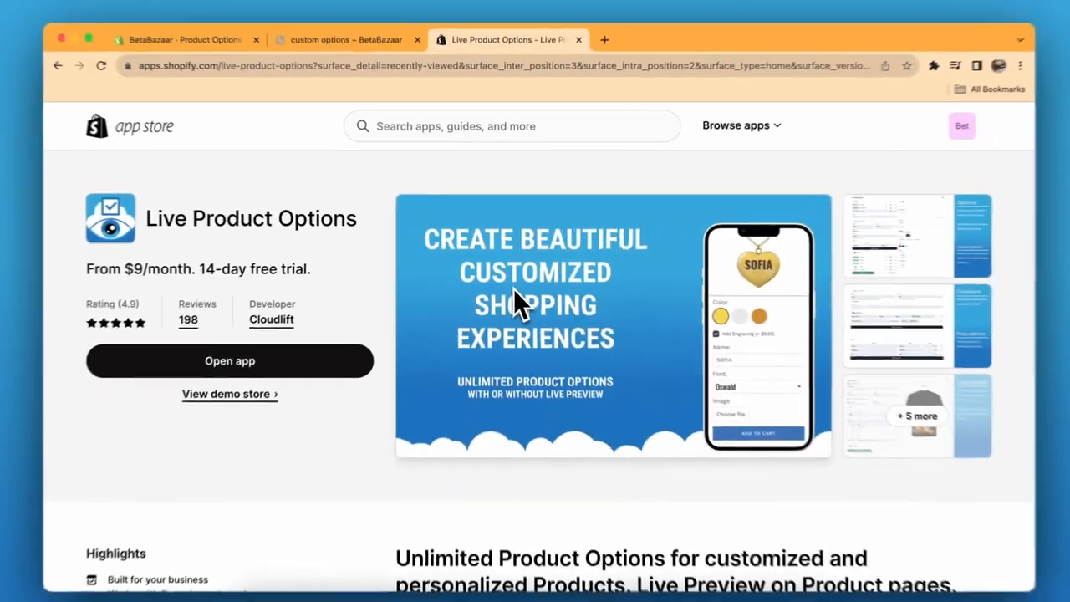